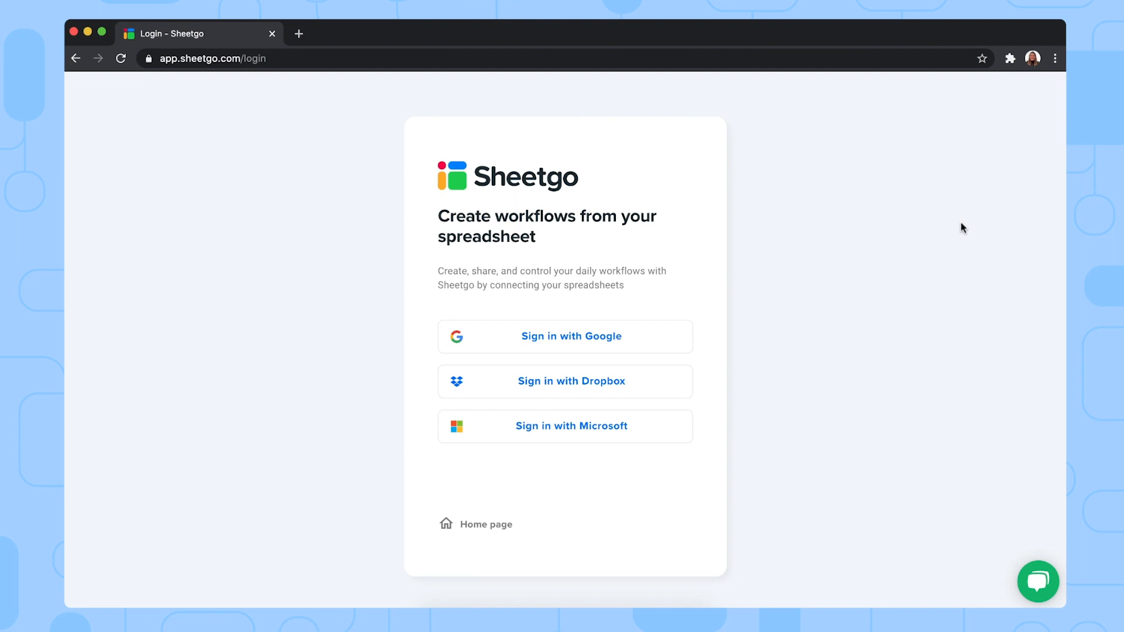
mouse_move(820, 268)
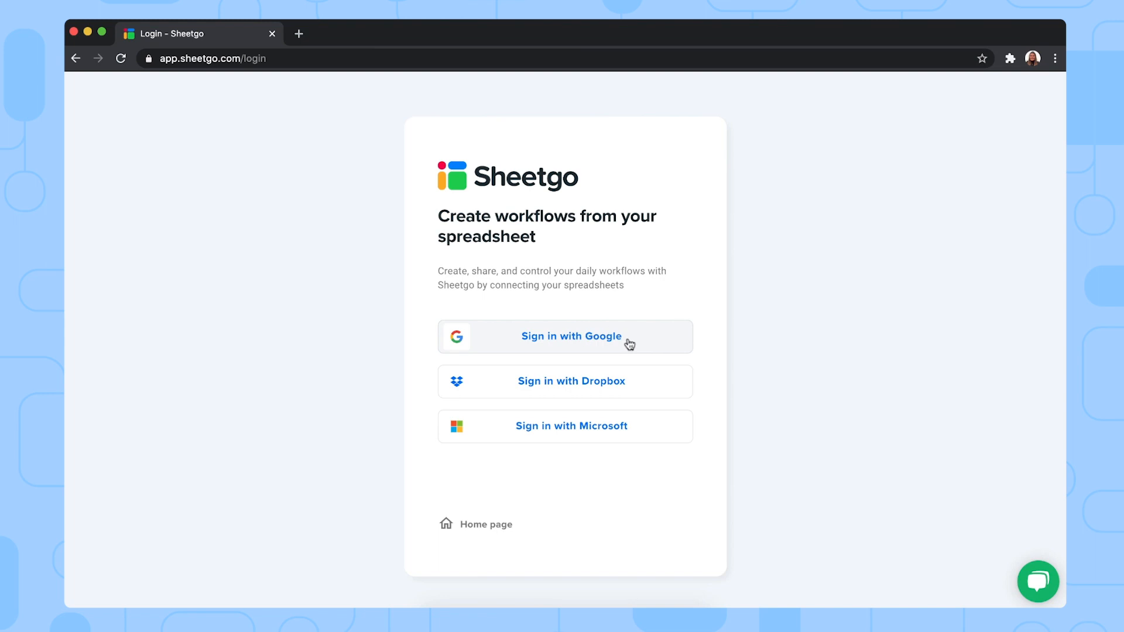
Sign in to Sheetgo with the Google account chosen in the account popup
left_click(571, 336)
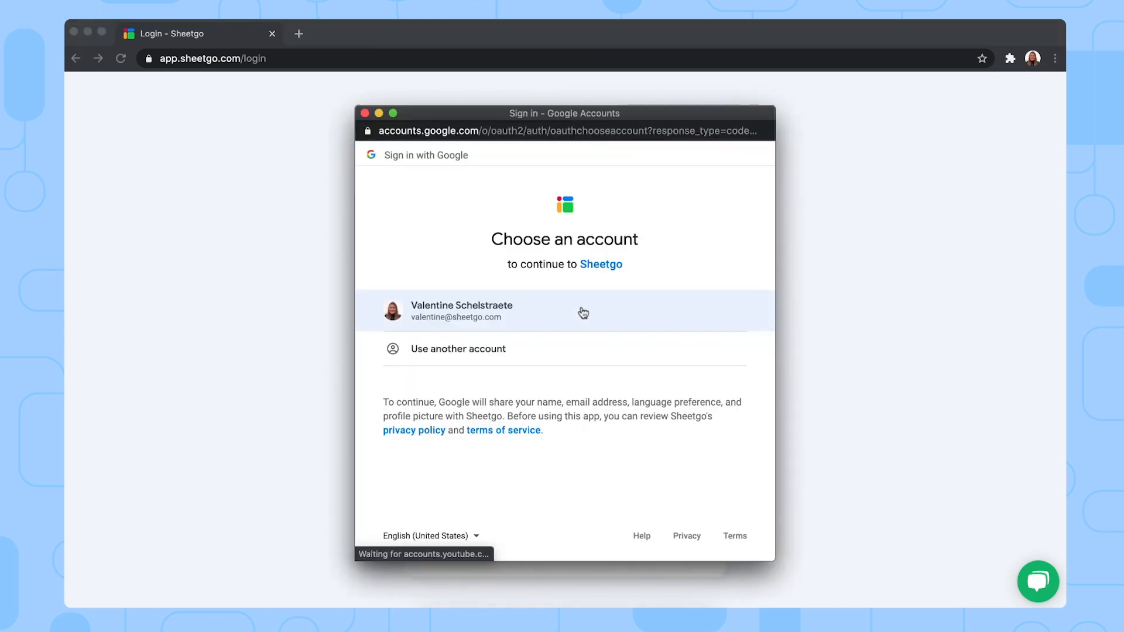
left_click(462, 311)
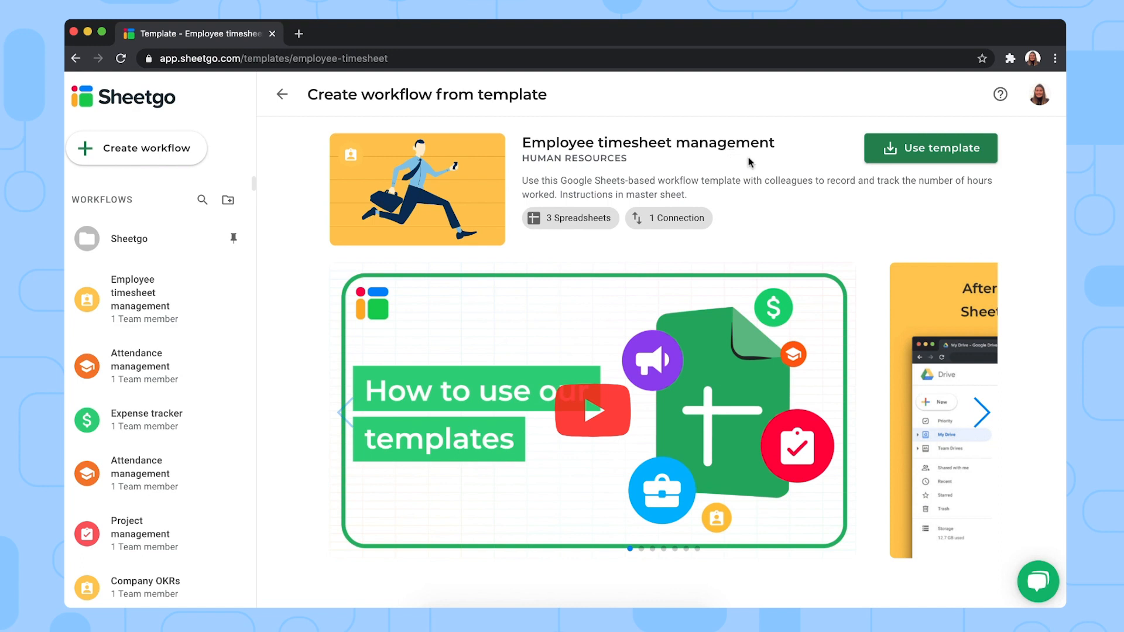
mouse_move(956, 172)
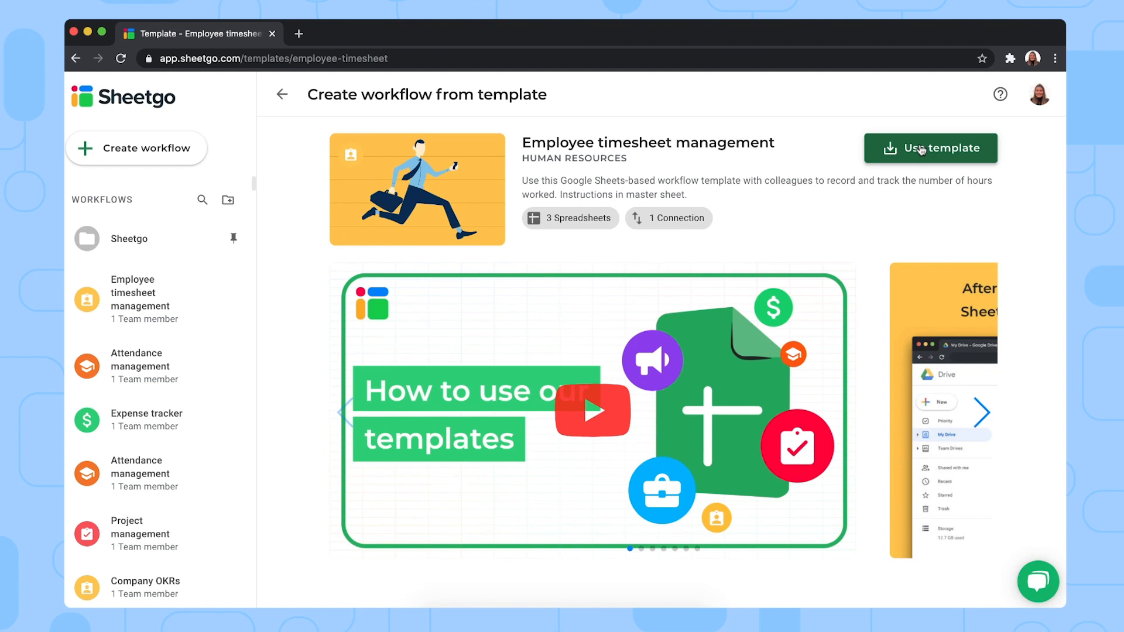
Use the Employee timesheet management template to create a new workflow with its master sheet
left_click(929, 147)
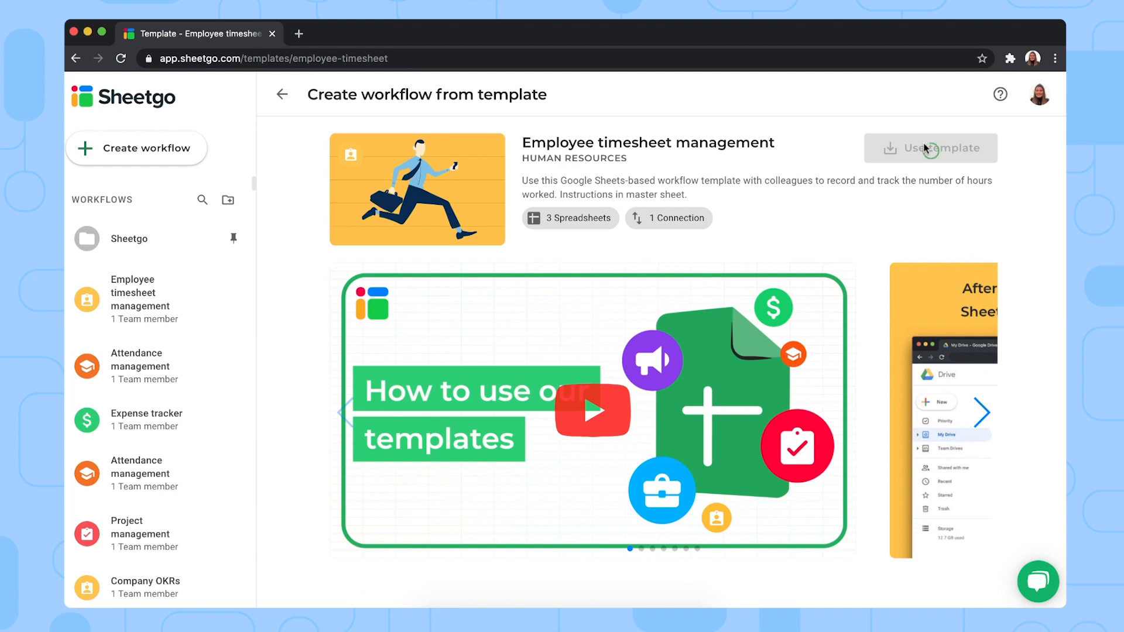
left_click(929, 148)
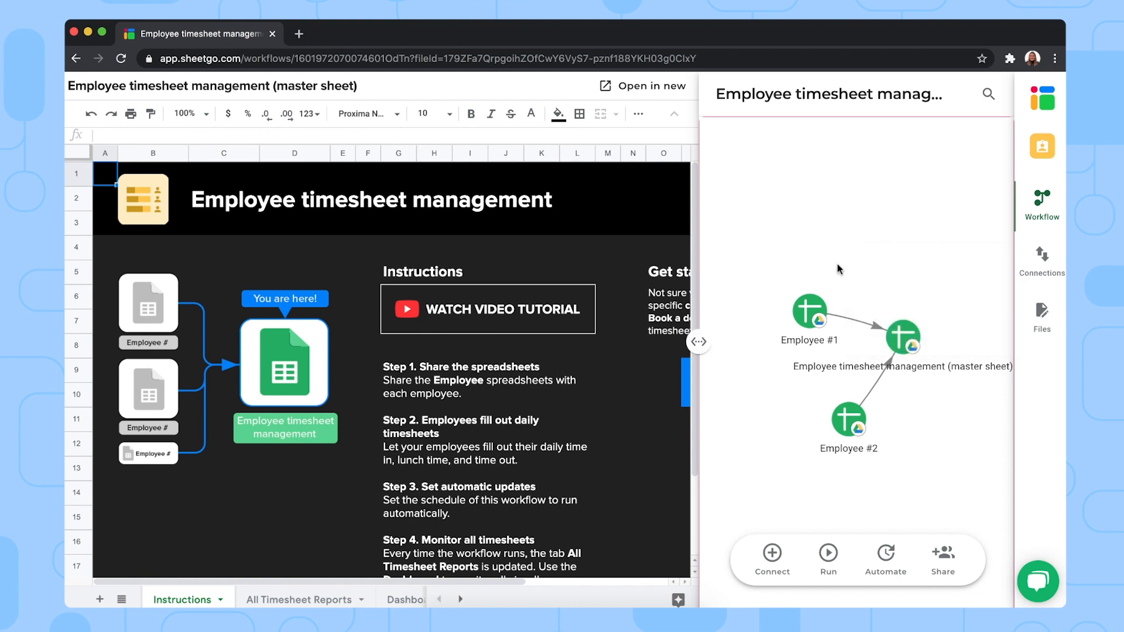
mouse_move(659, 236)
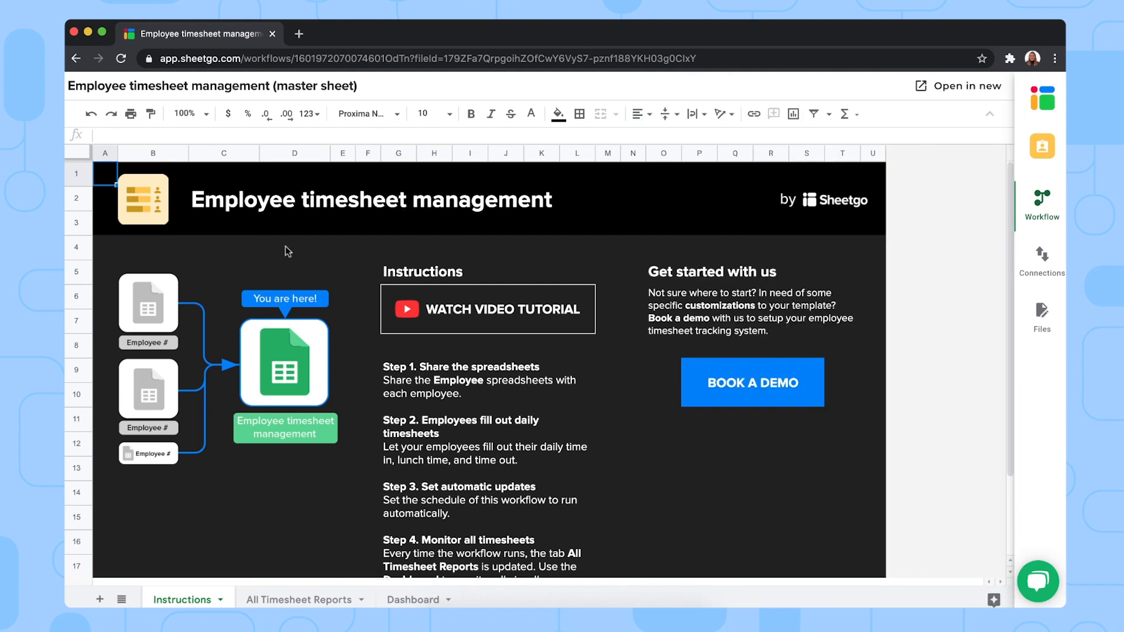
mouse_move(342, 279)
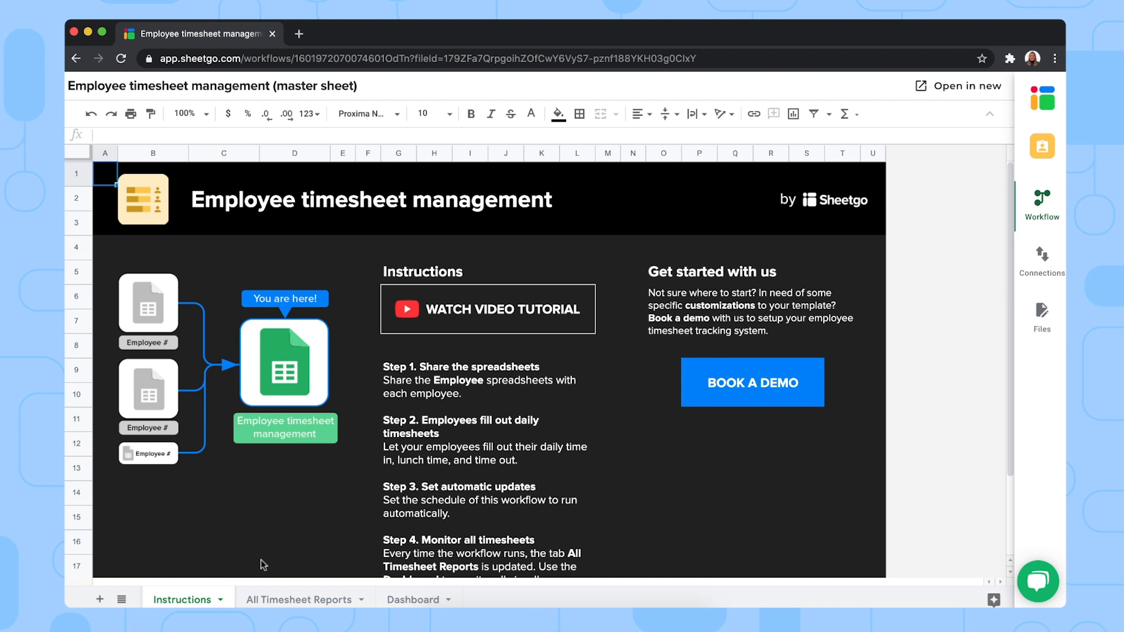
mouse_move(309, 592)
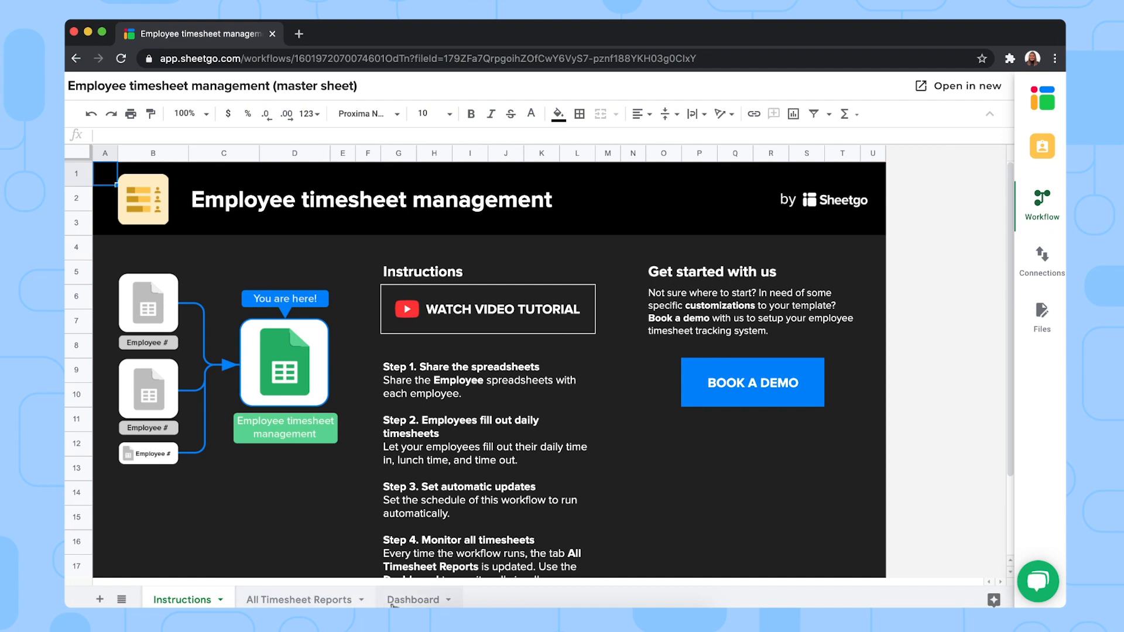
View the master file's Dashboard charts, then the All Timesheet Reports sheet of combined entries
left_click(413, 599)
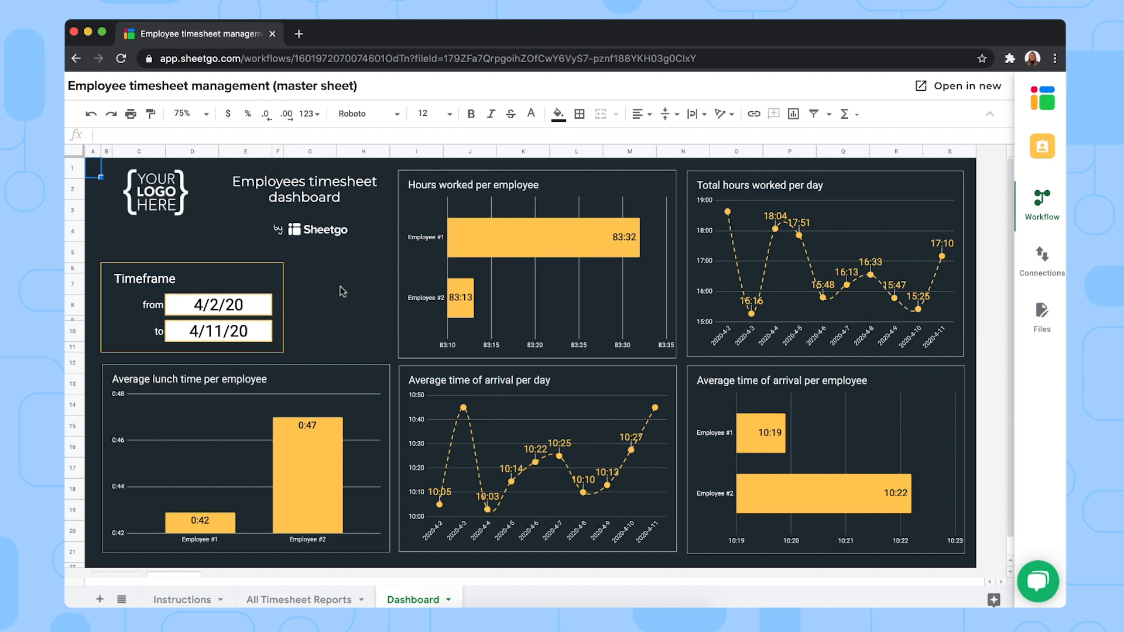
mouse_move(514, 311)
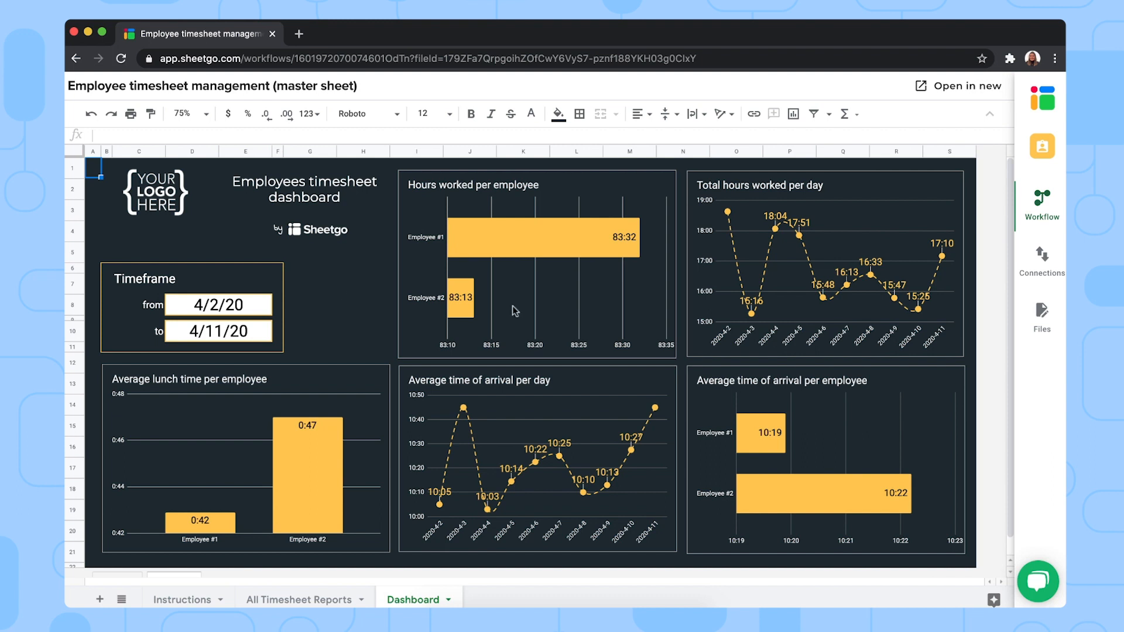
mouse_move(748, 224)
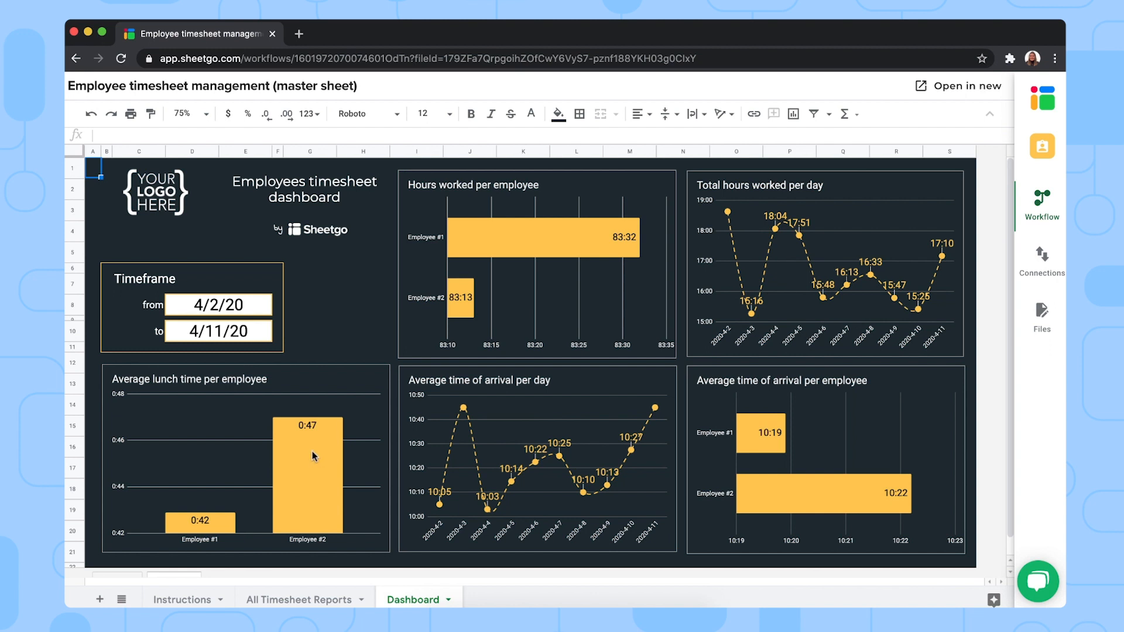
mouse_move(636, 405)
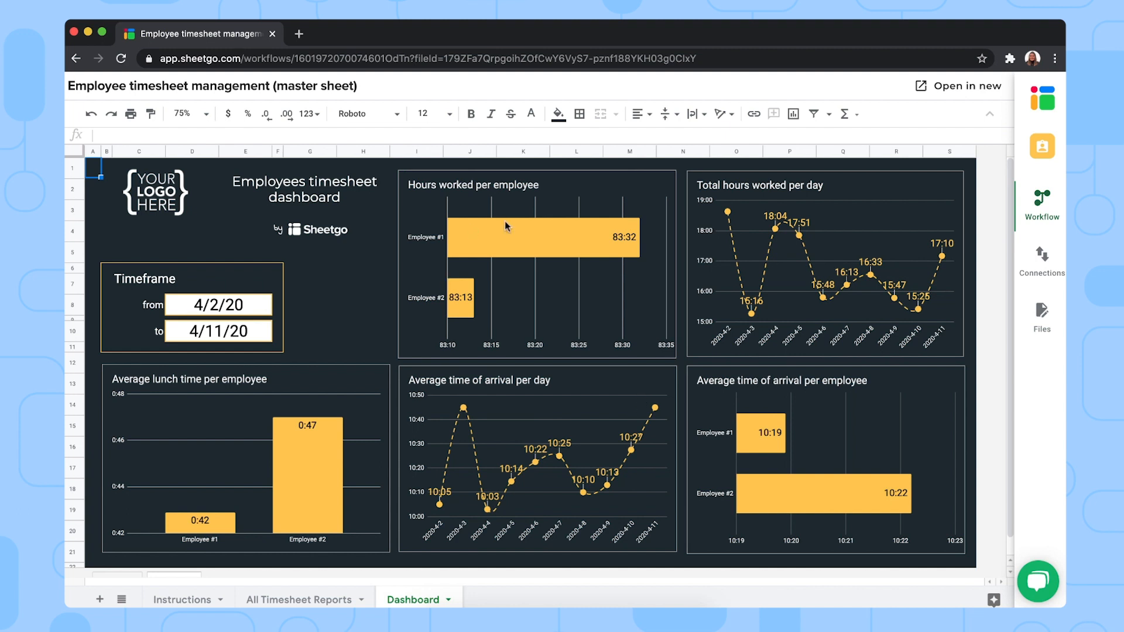
mouse_move(382, 357)
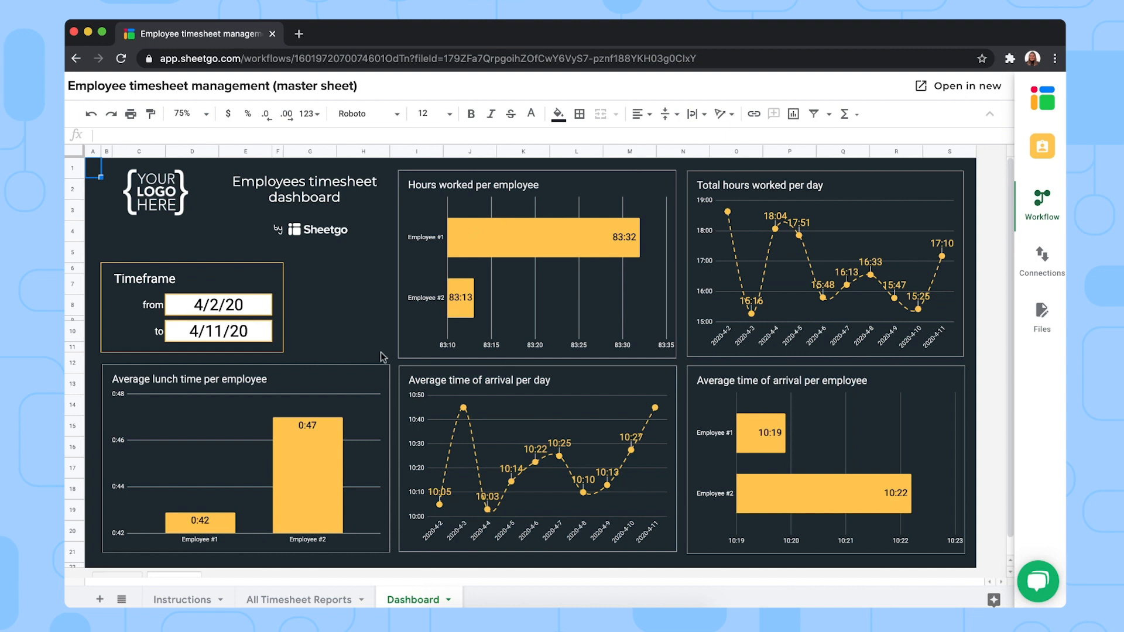
mouse_move(301, 514)
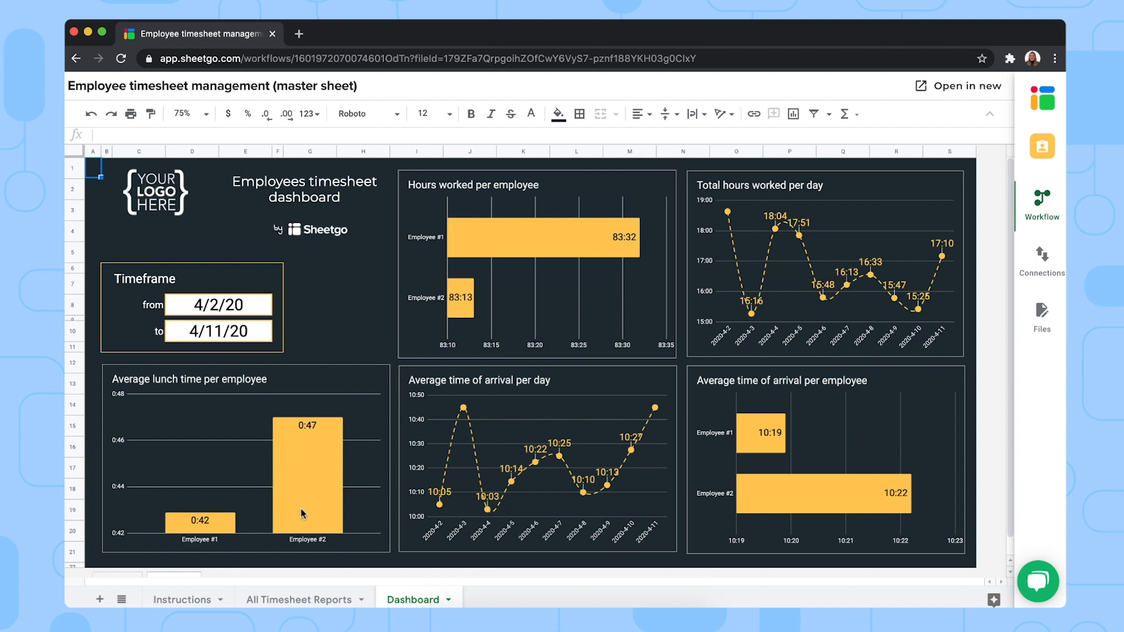
left_click(296, 599)
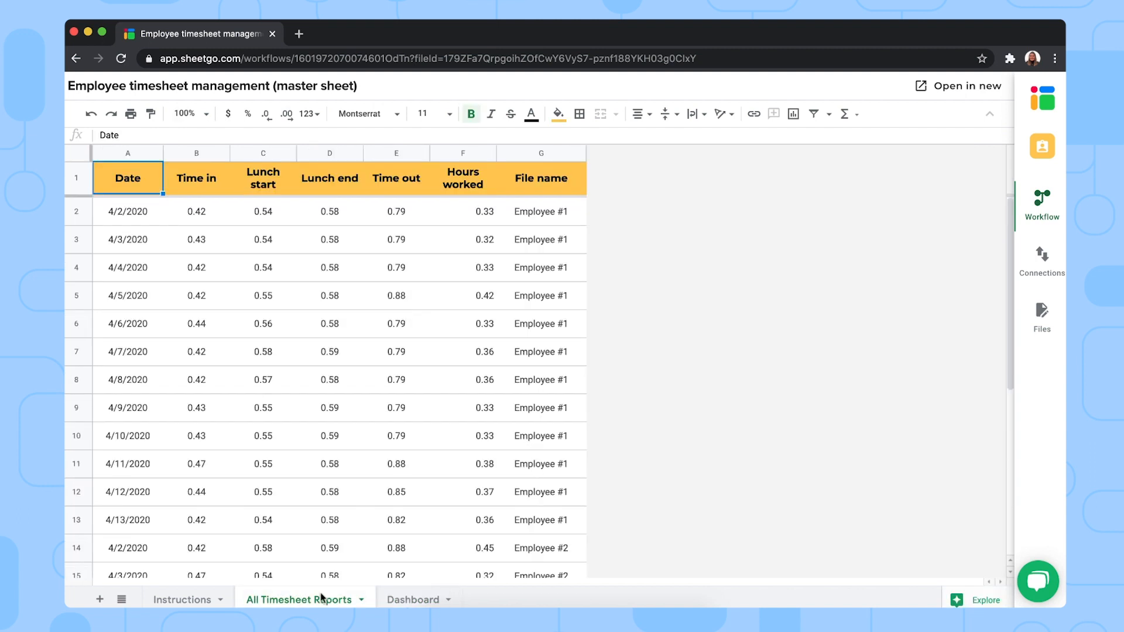
mouse_move(405, 279)
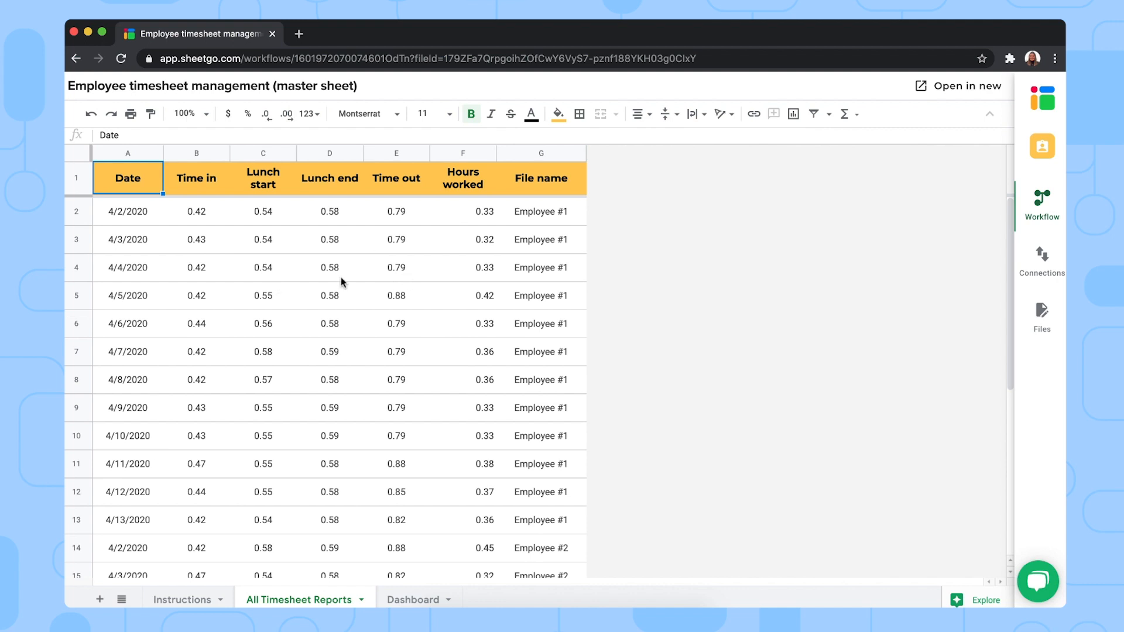
mouse_move(347, 282)
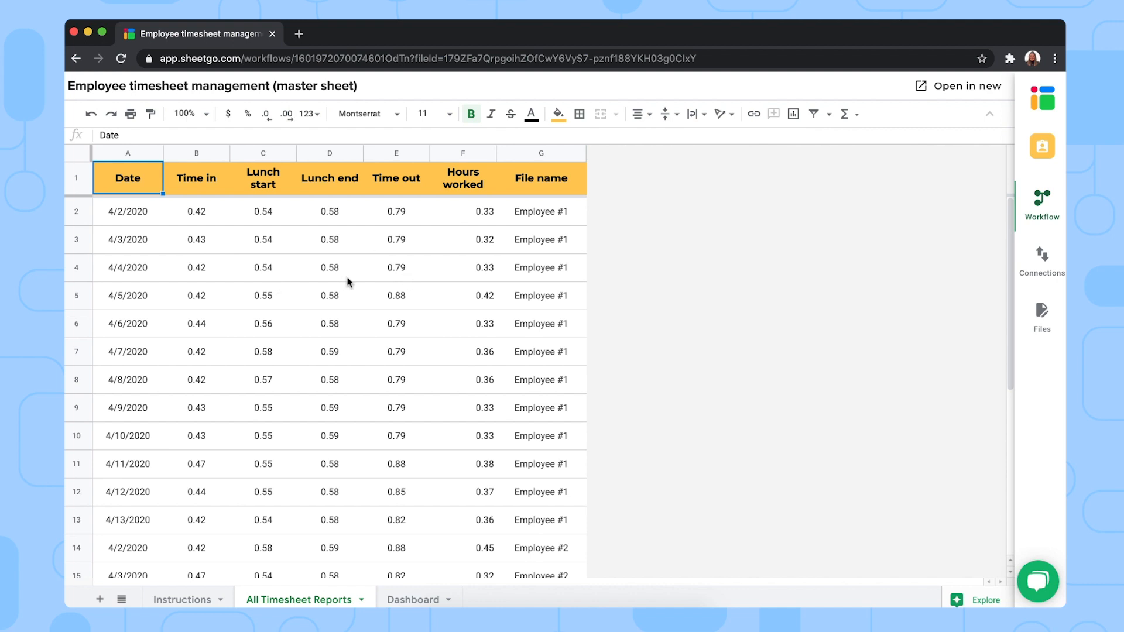
mouse_move(380, 267)
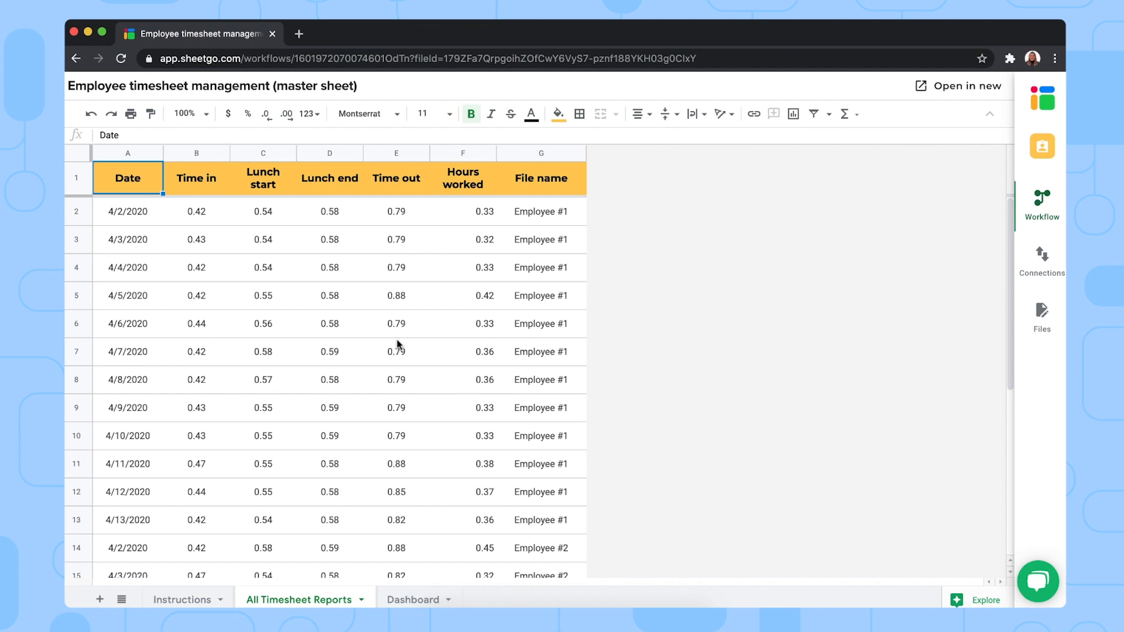
mouse_move(401, 276)
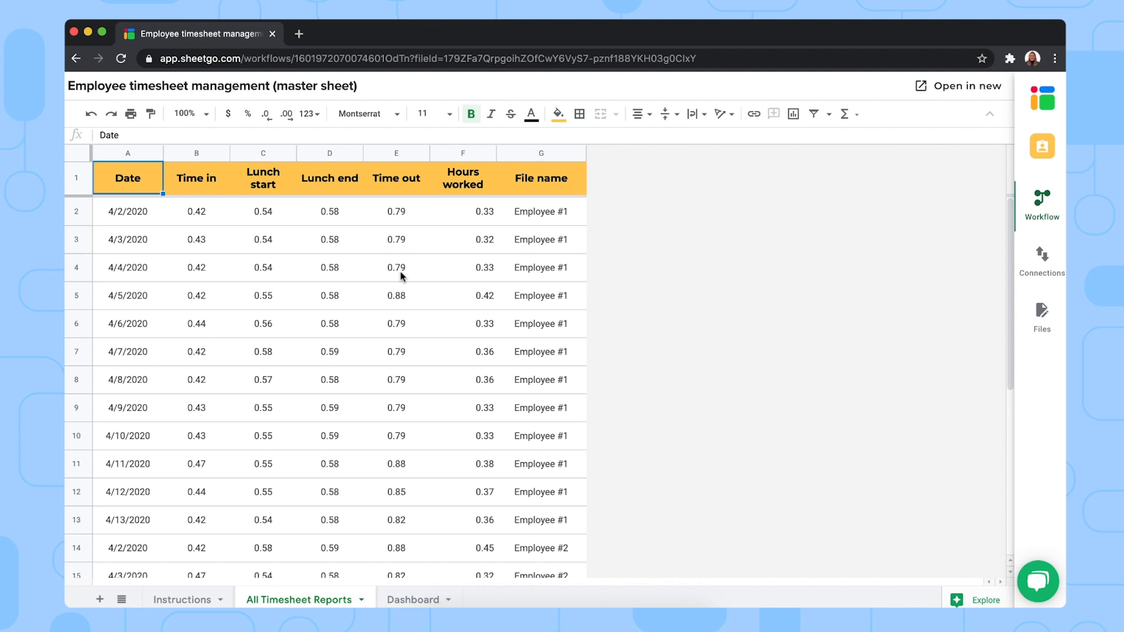
mouse_move(597, 264)
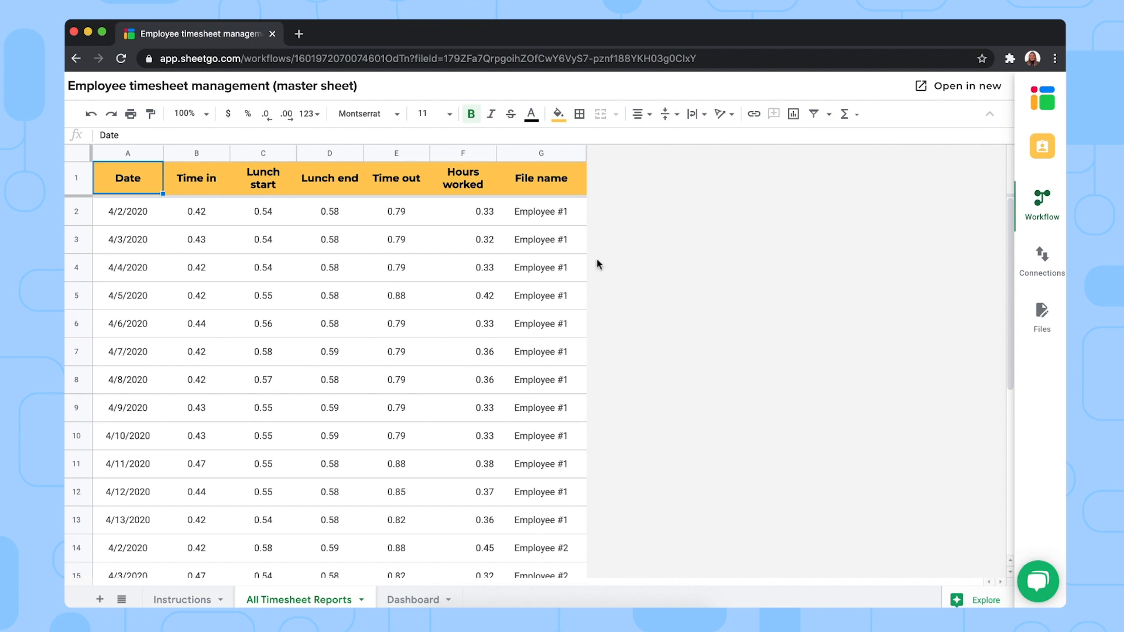
mouse_move(607, 308)
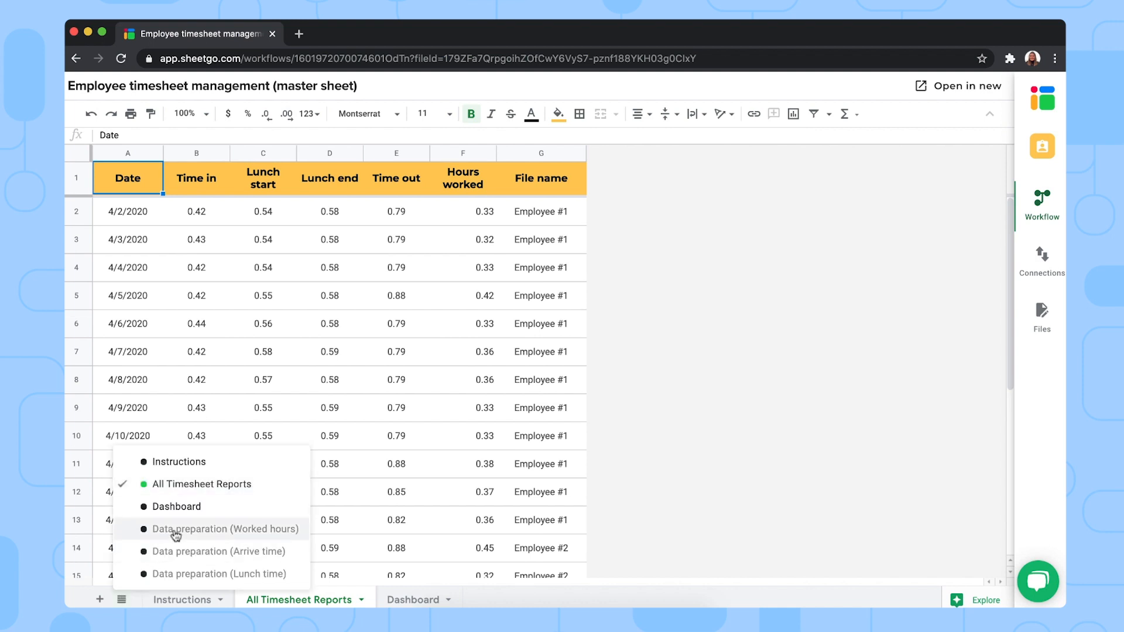
mouse_move(199, 531)
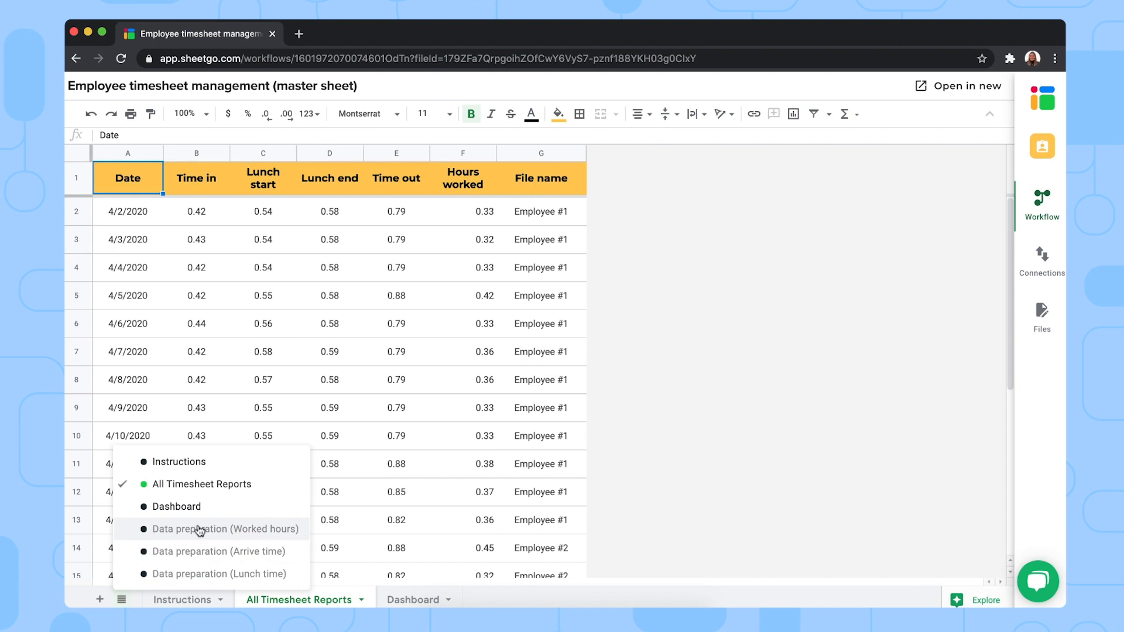
mouse_move(312, 518)
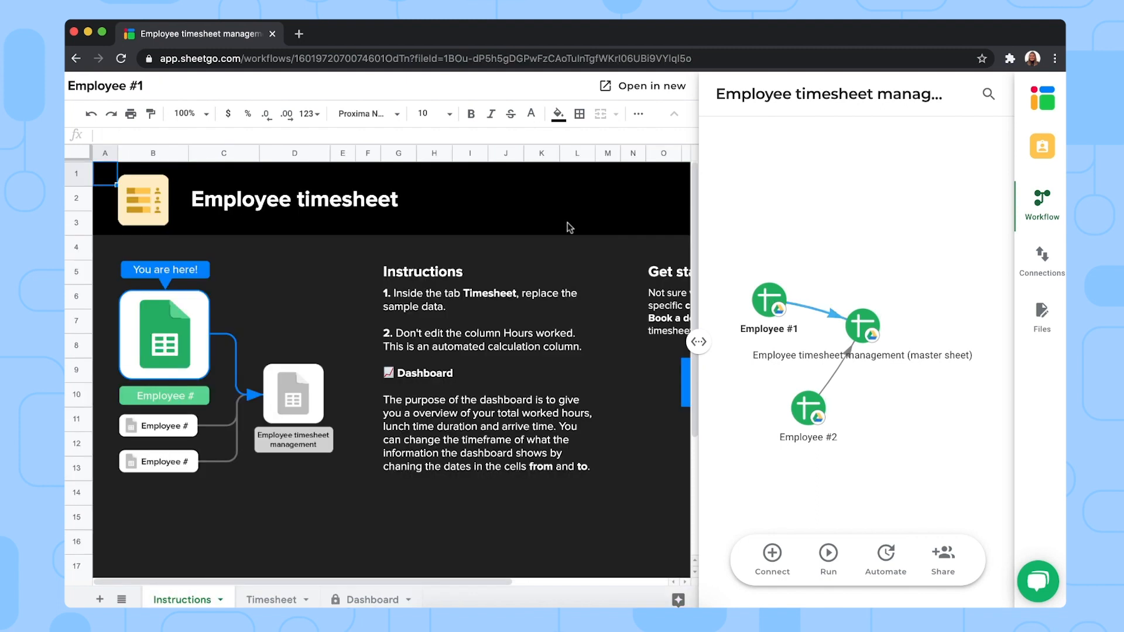
mouse_move(786, 246)
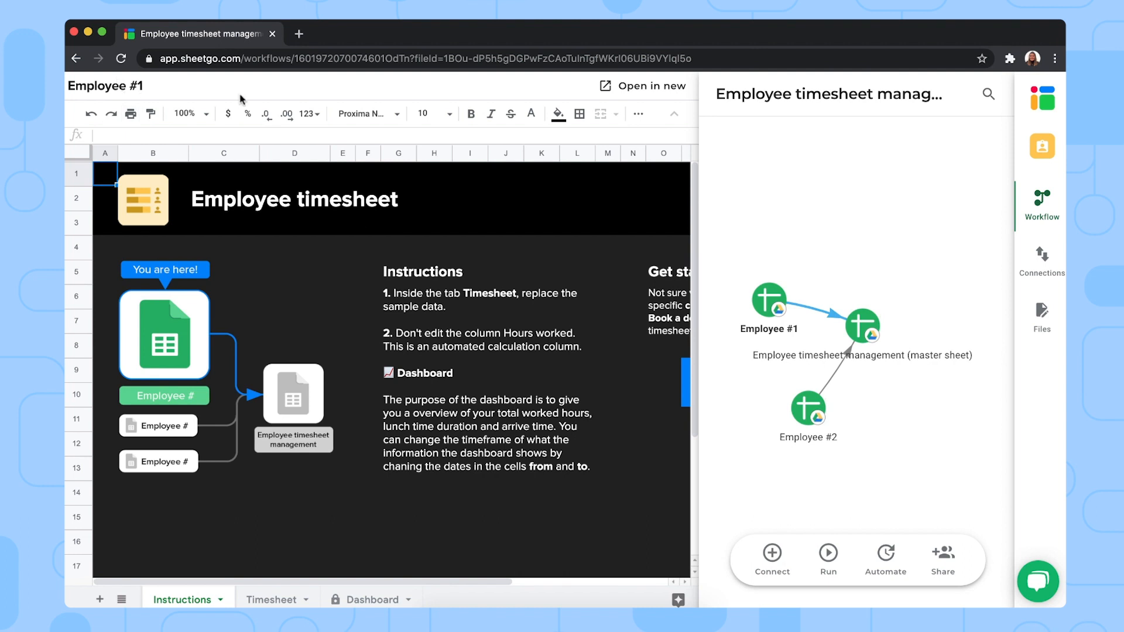
mouse_move(511, 209)
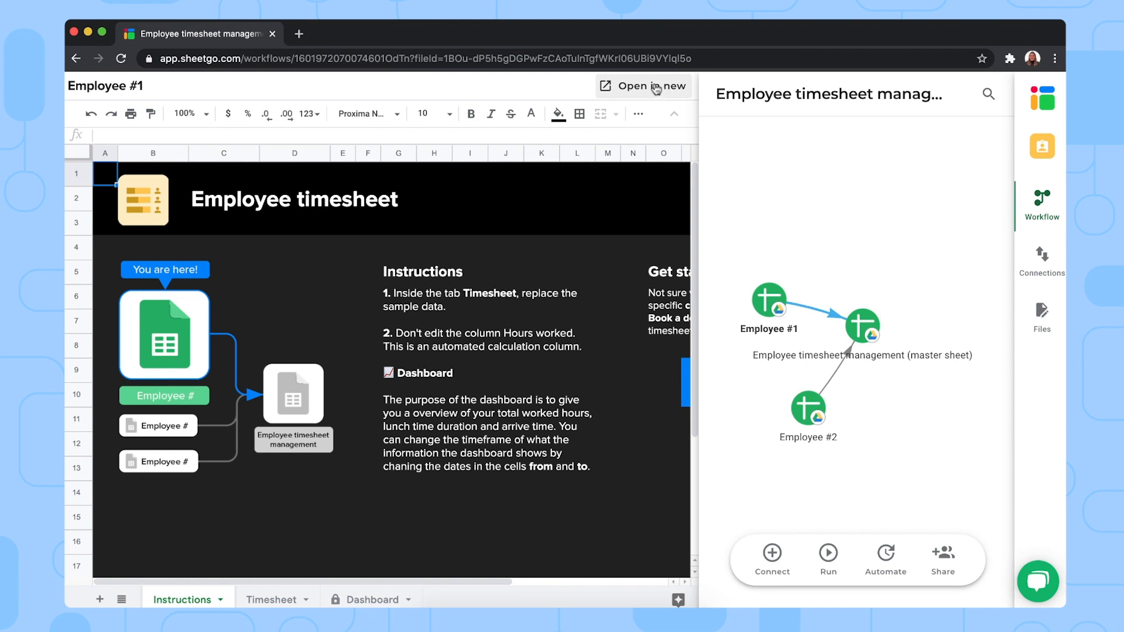
Open Employee #1's timesheet in its own Google Sheets tab
left_click(642, 86)
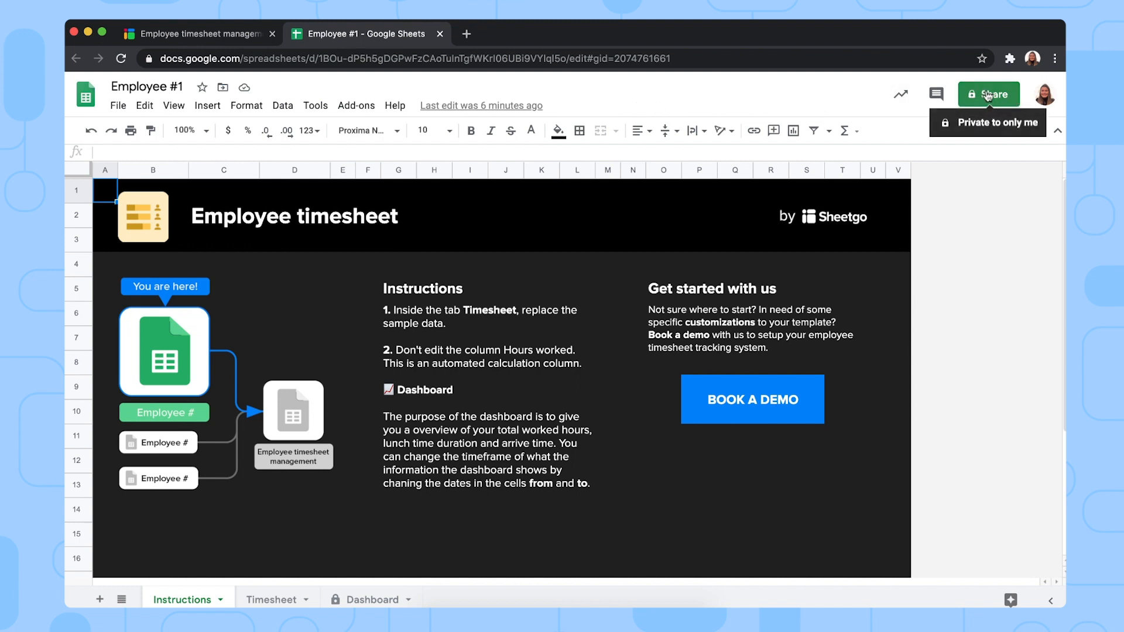
mouse_move(987, 94)
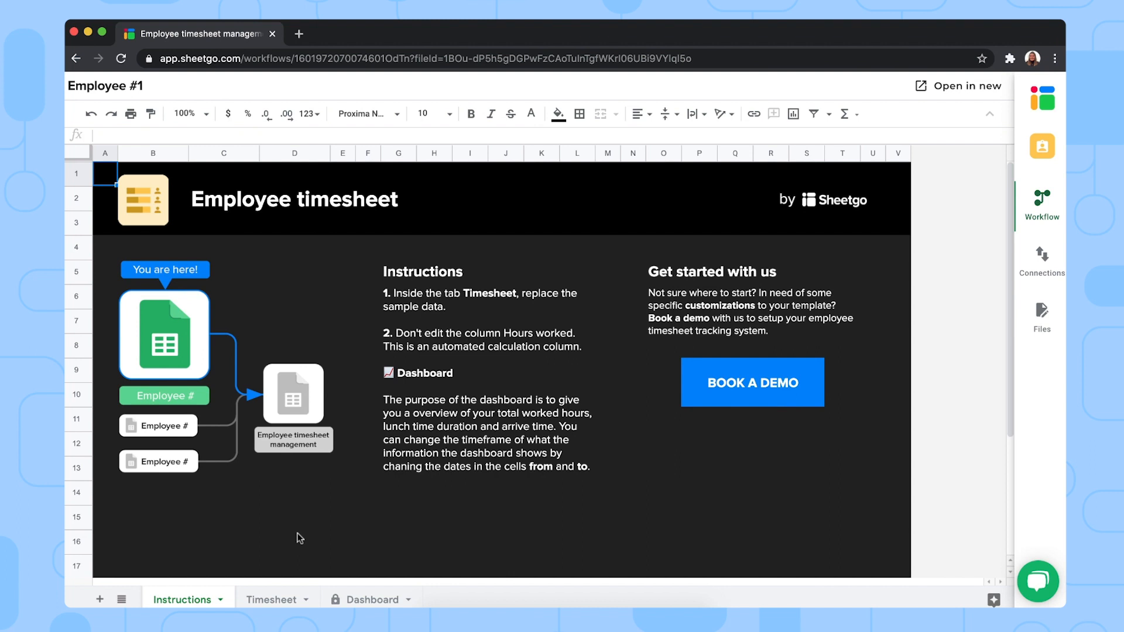
Show Employee #1's Timesheet sheet with April 2020 daily time entries and hours worked
left_click(272, 599)
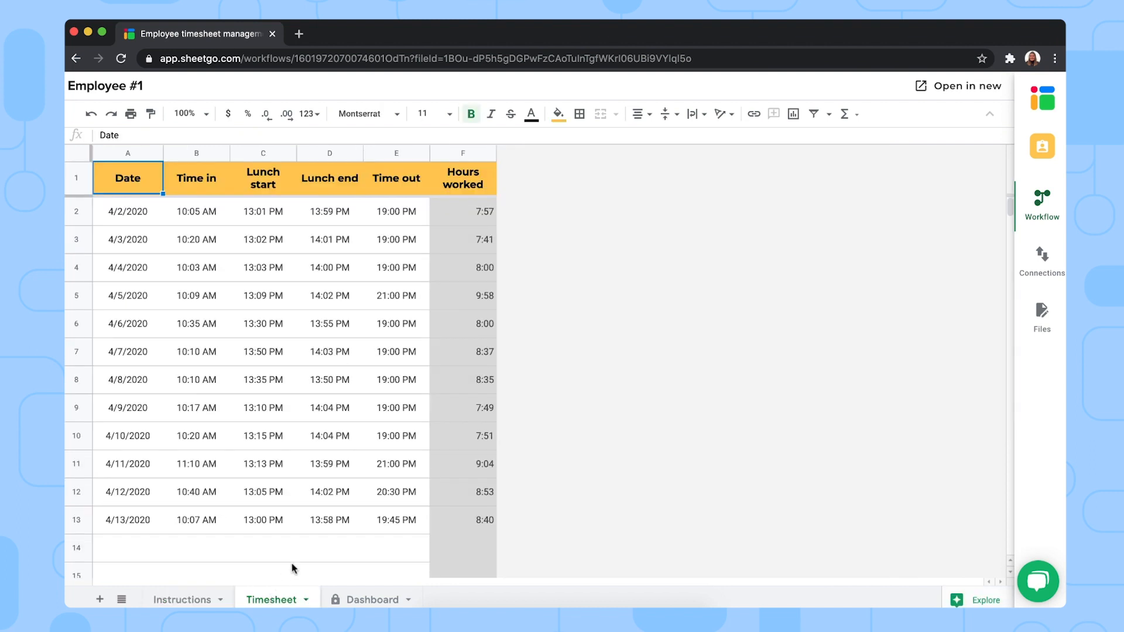
mouse_move(294, 330)
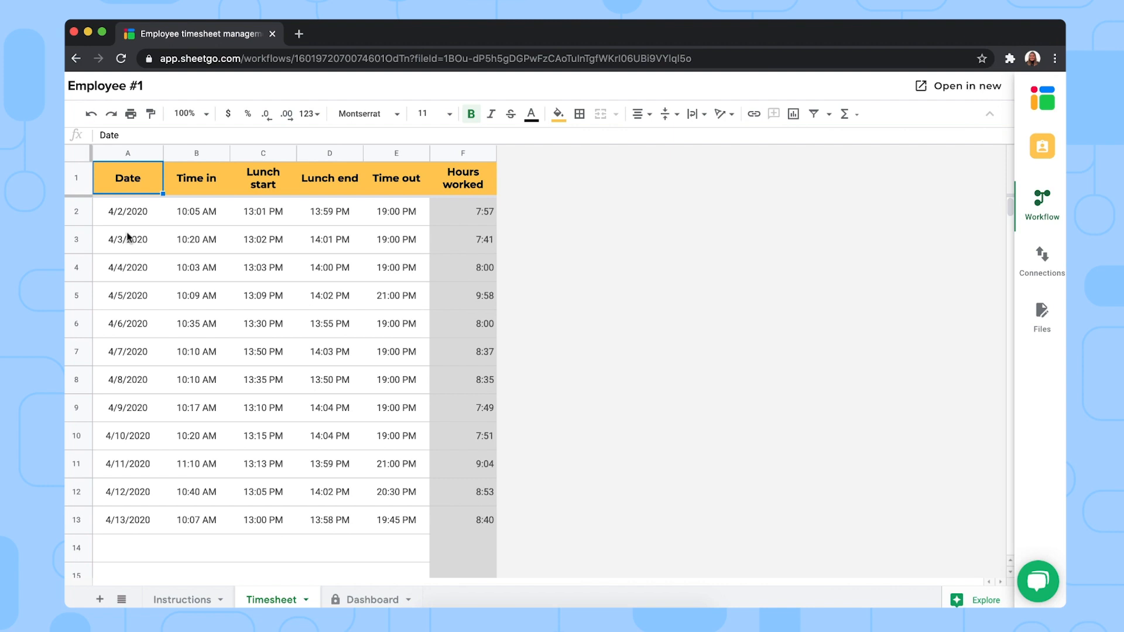
mouse_move(211, 210)
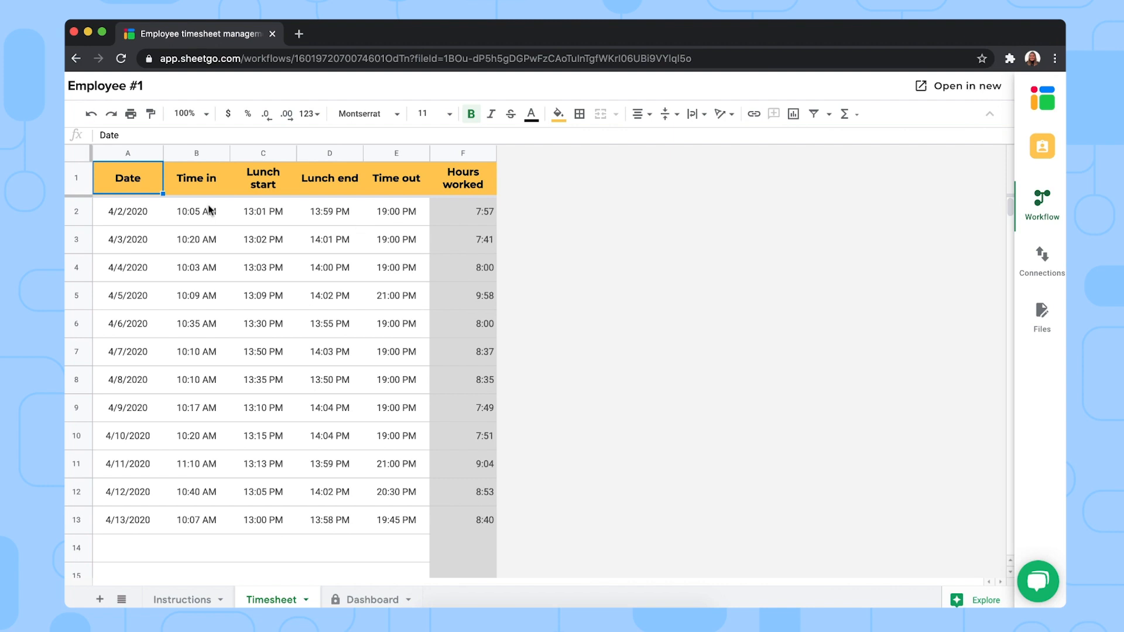
mouse_move(212, 210)
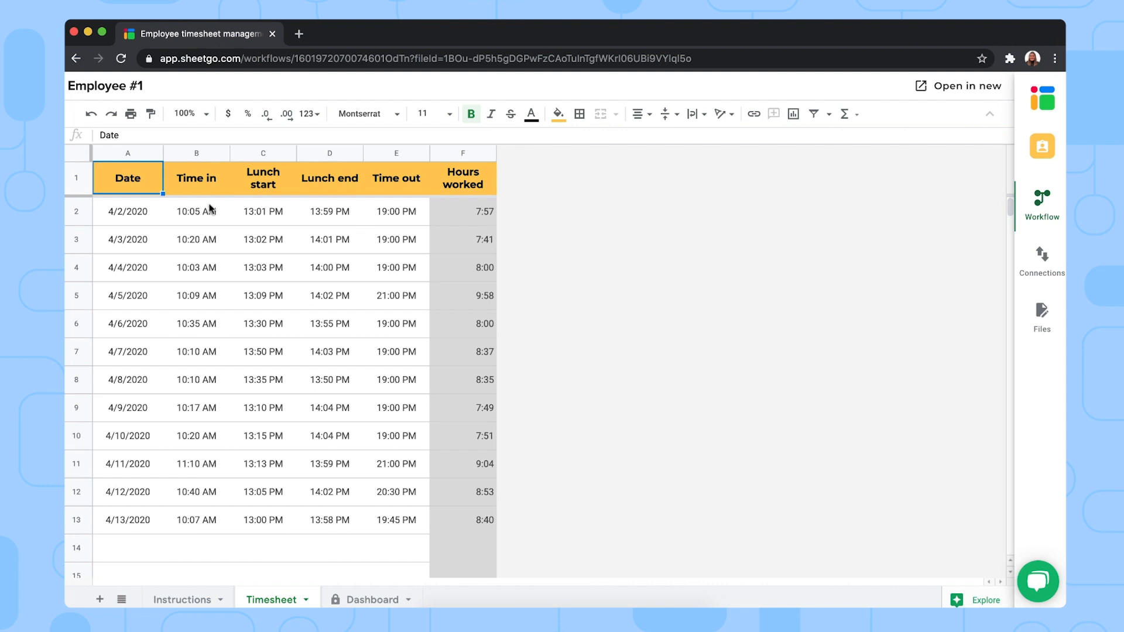
mouse_move(364, 215)
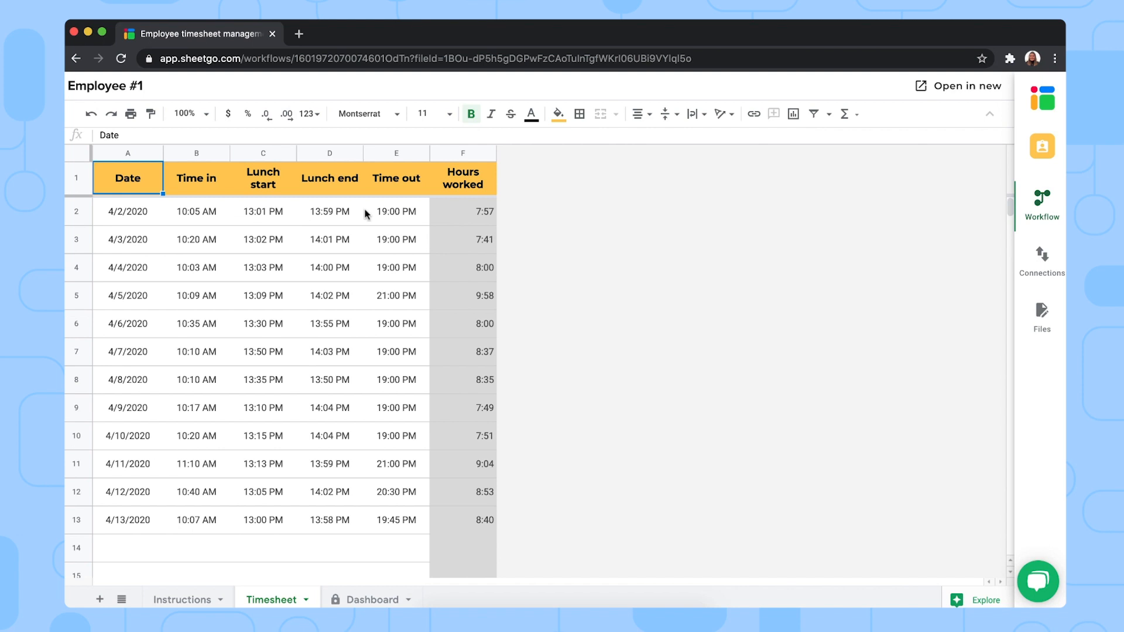
mouse_move(387, 216)
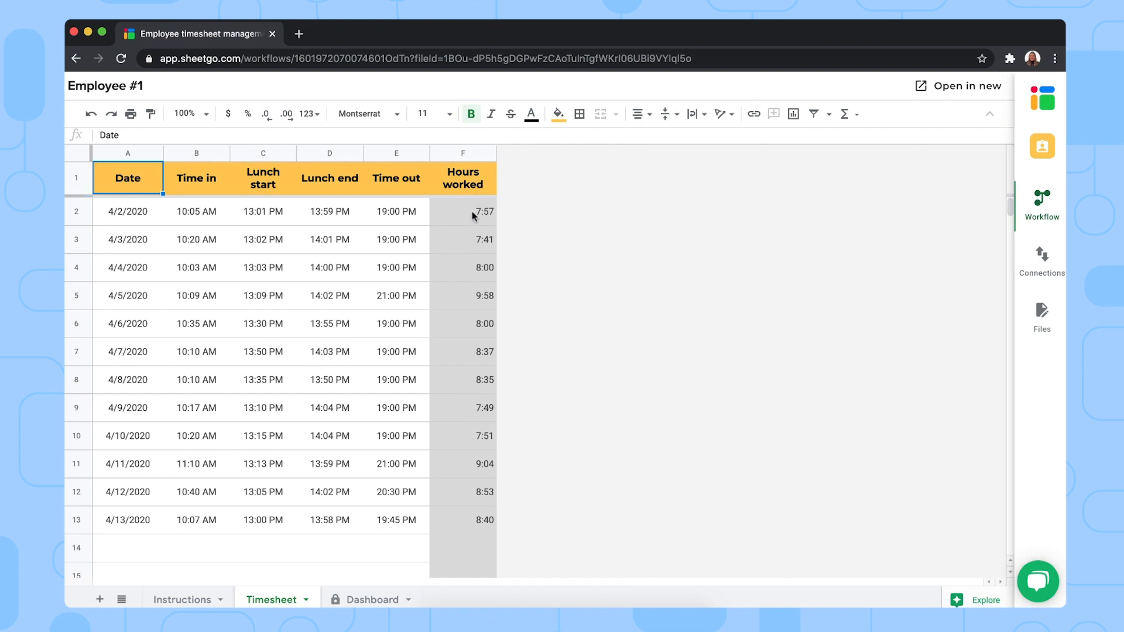
mouse_move(478, 220)
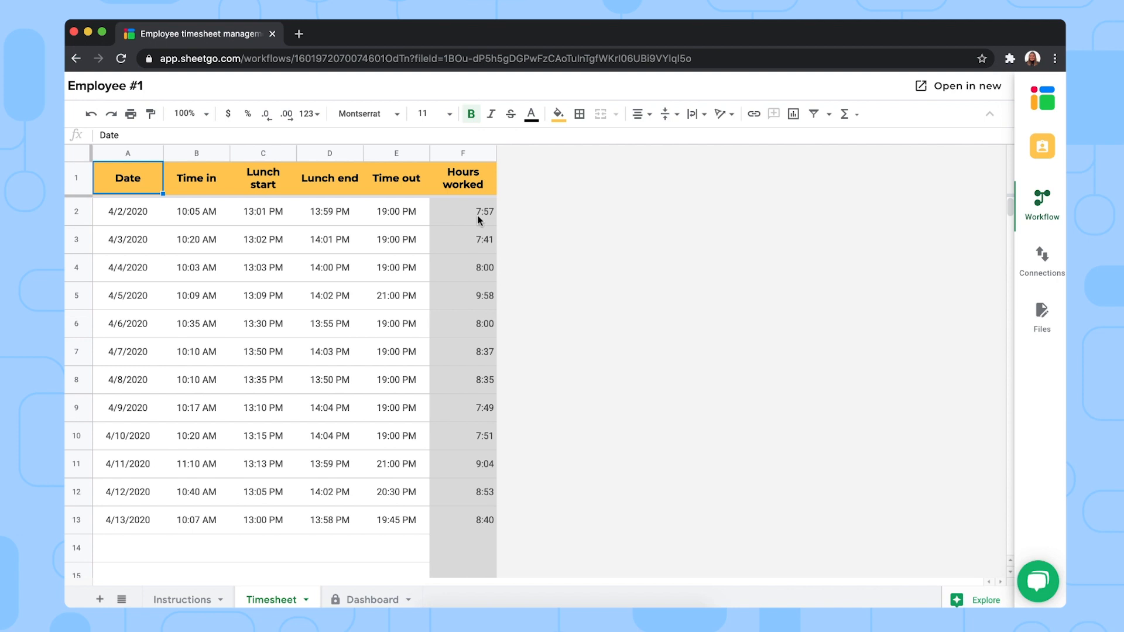
mouse_move(453, 286)
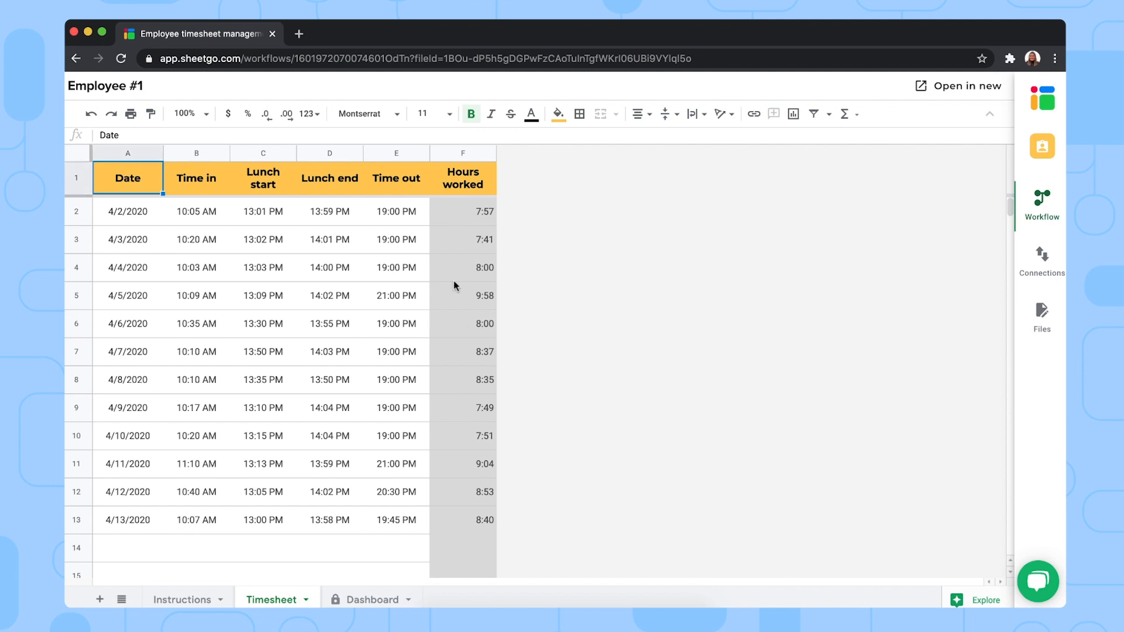
mouse_move(389, 290)
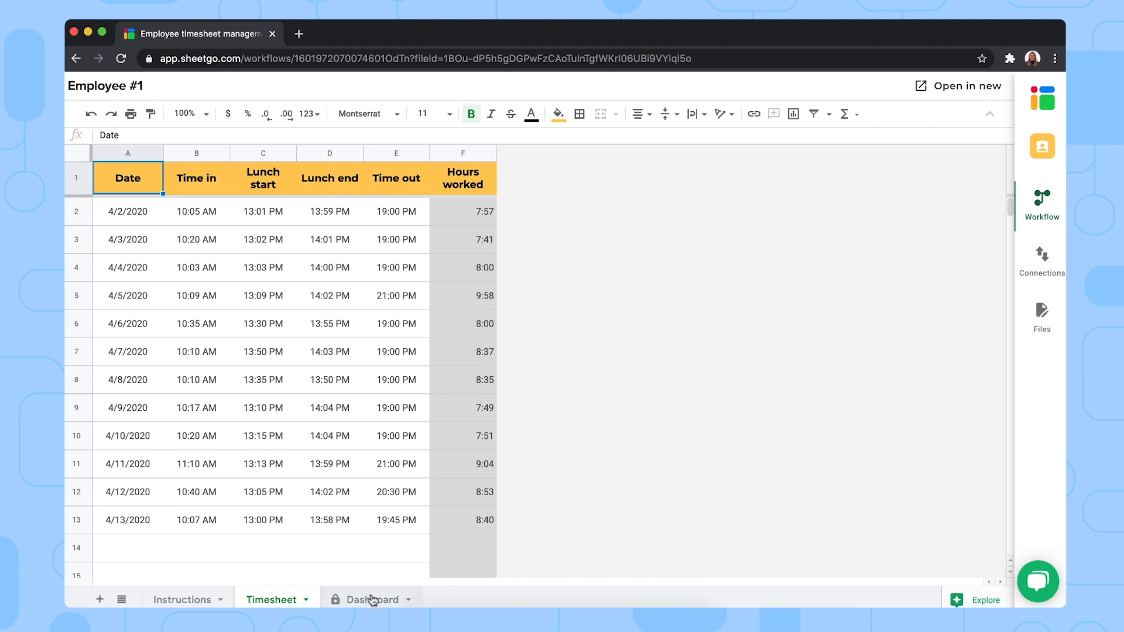
Show Employee #1's Dashboard sheet charting worked hours, lunch durations and arrival times
left_click(372, 599)
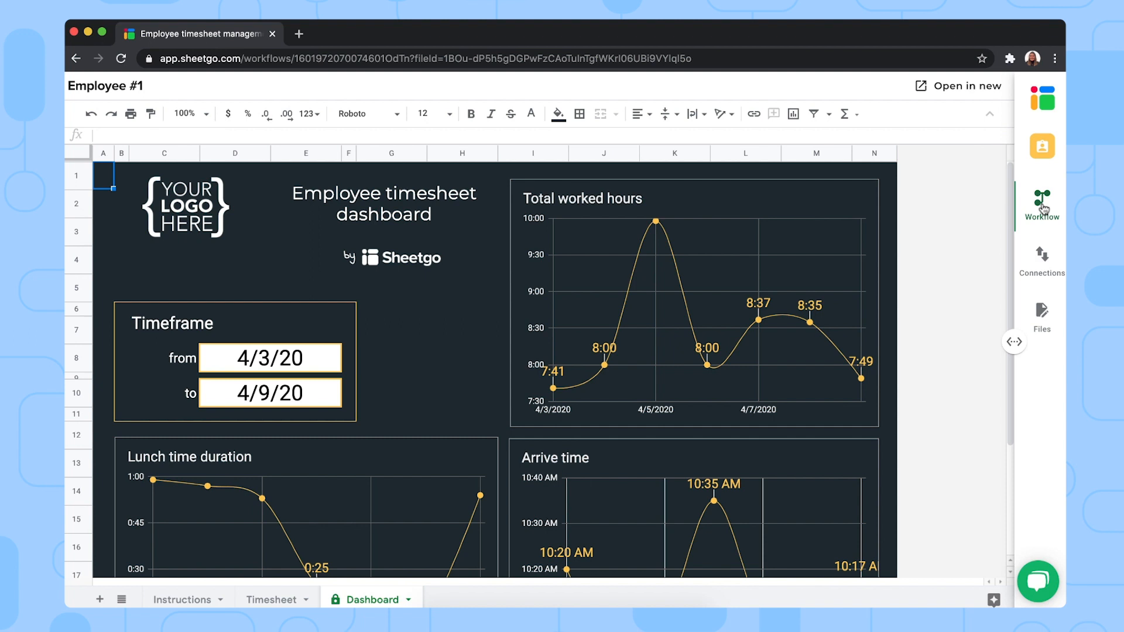
Show the workflow diagram linking Employee #1 and #2 to the master sheet beside the dashboard
left_click(1041, 199)
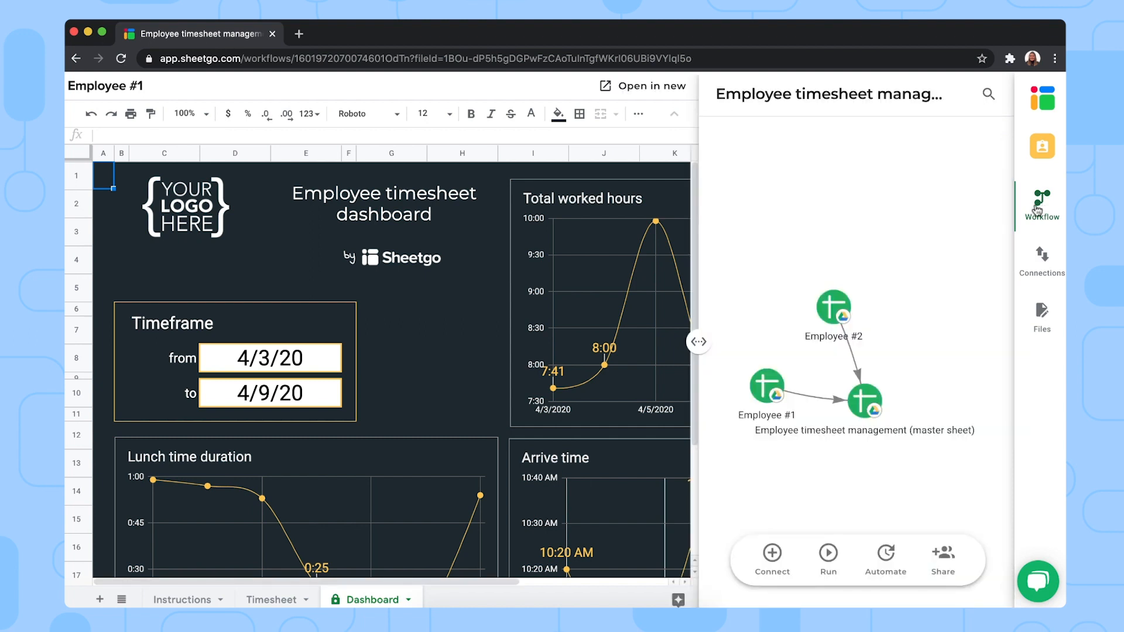
mouse_move(859, 319)
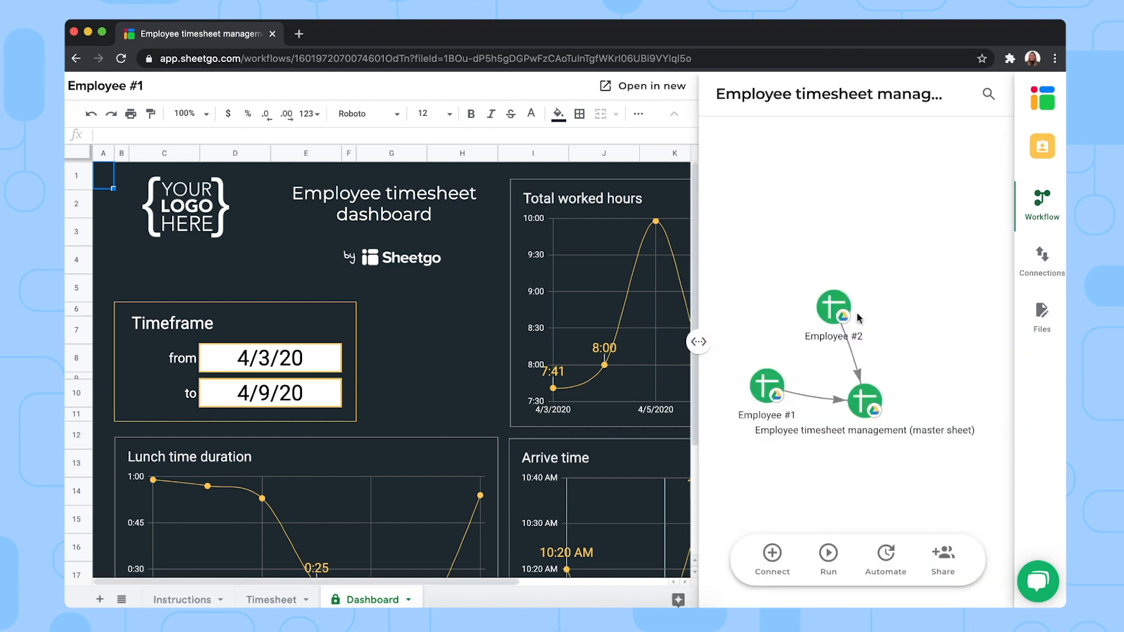
mouse_move(808, 264)
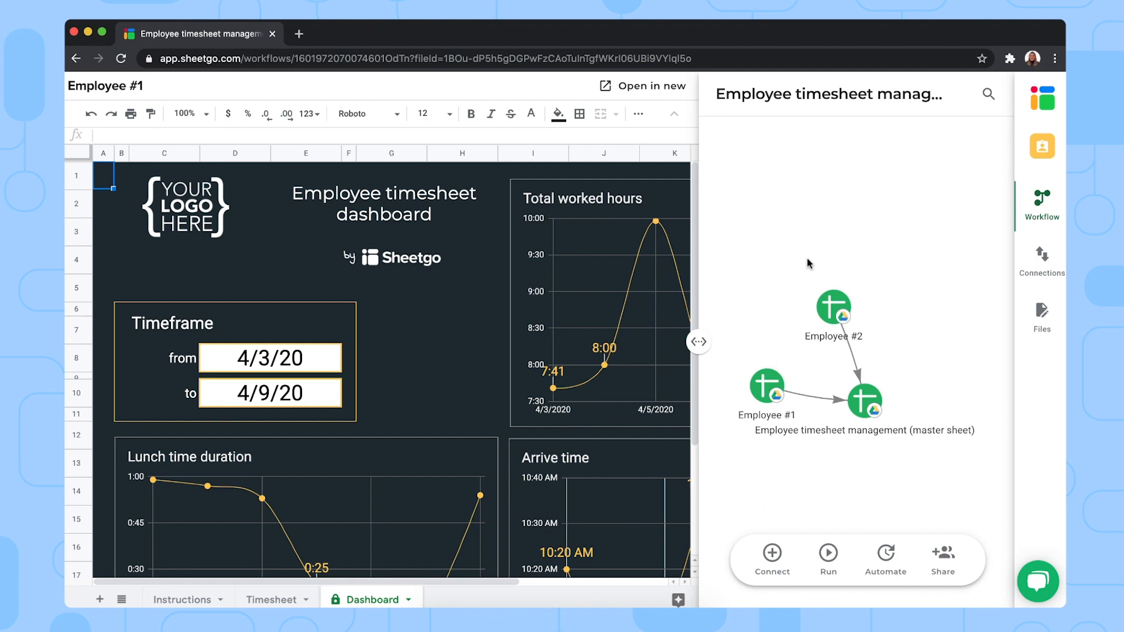
mouse_move(800, 275)
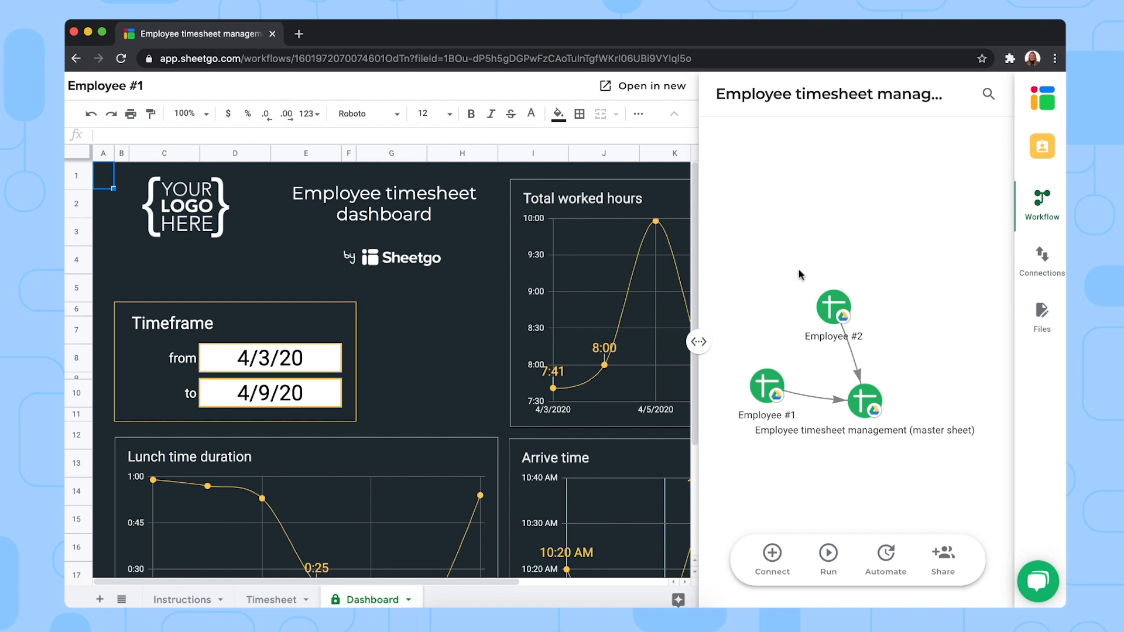
mouse_move(828, 556)
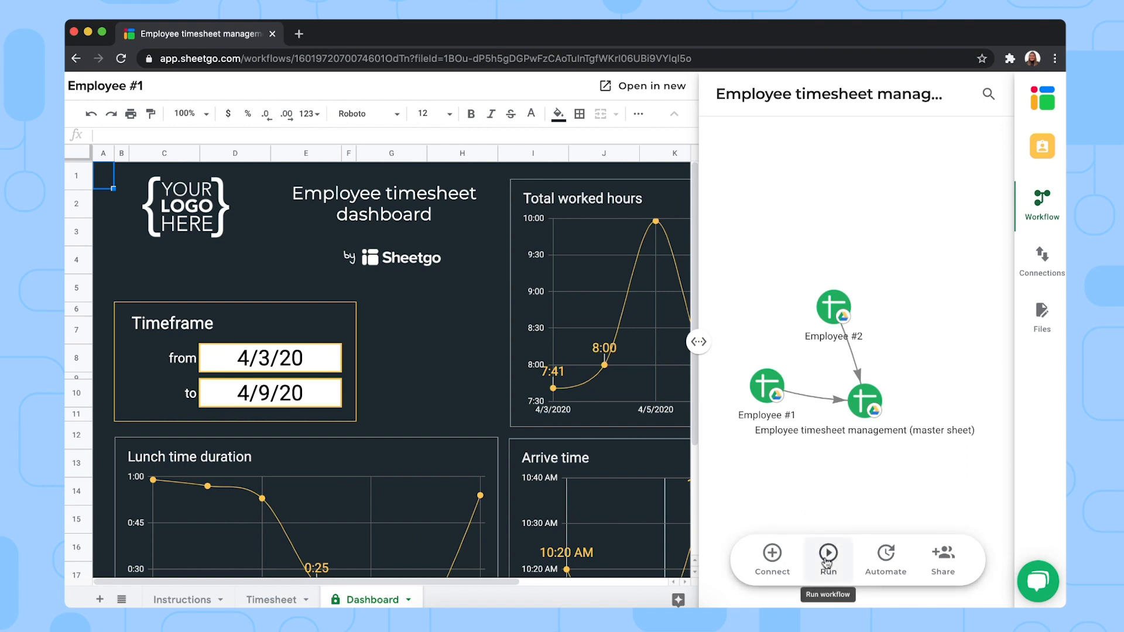
mouse_move(855, 390)
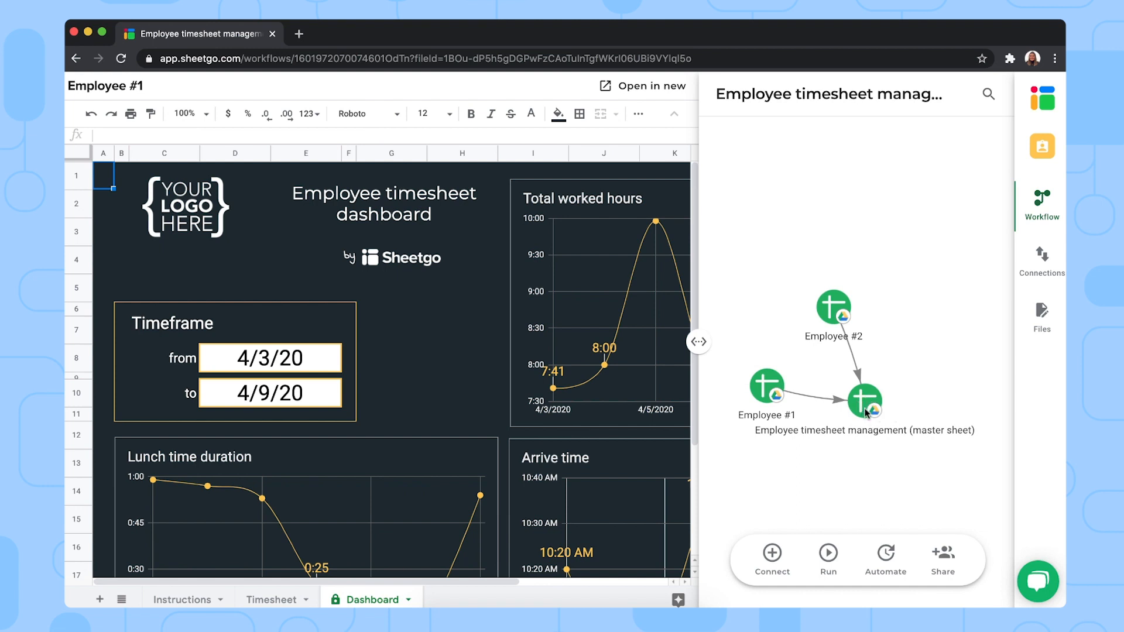
mouse_move(821, 464)
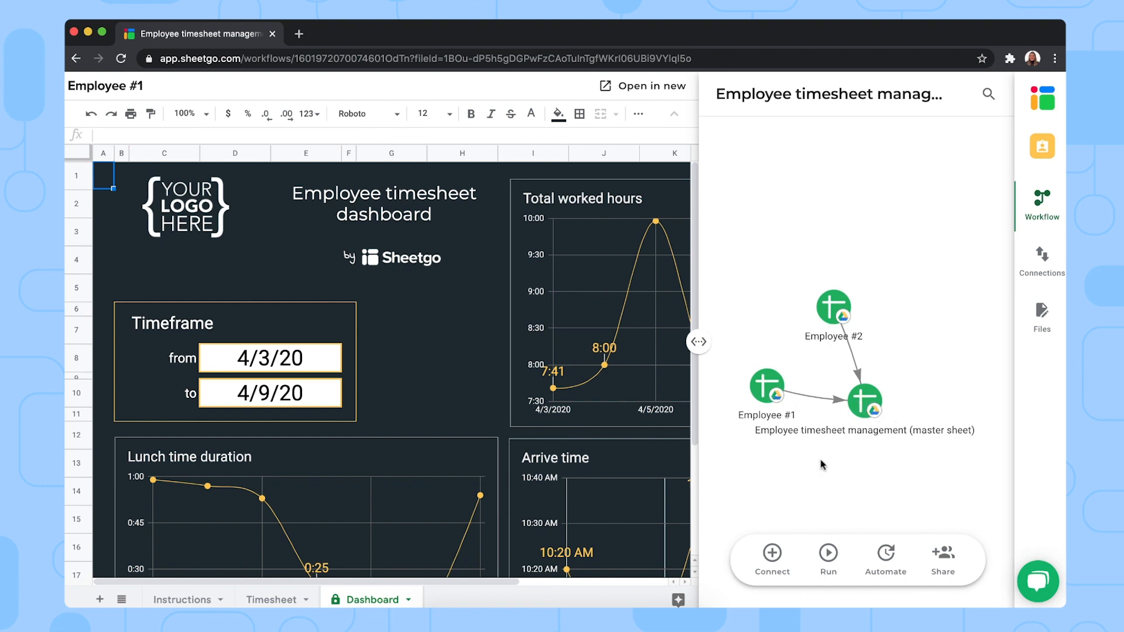
mouse_move(765, 387)
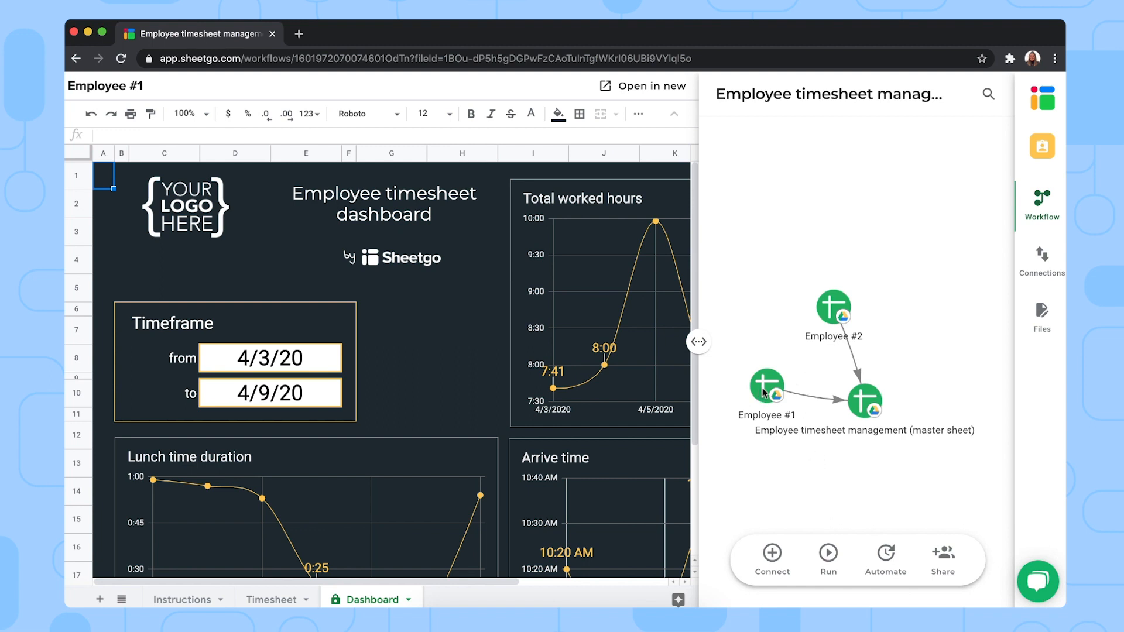
mouse_move(900, 373)
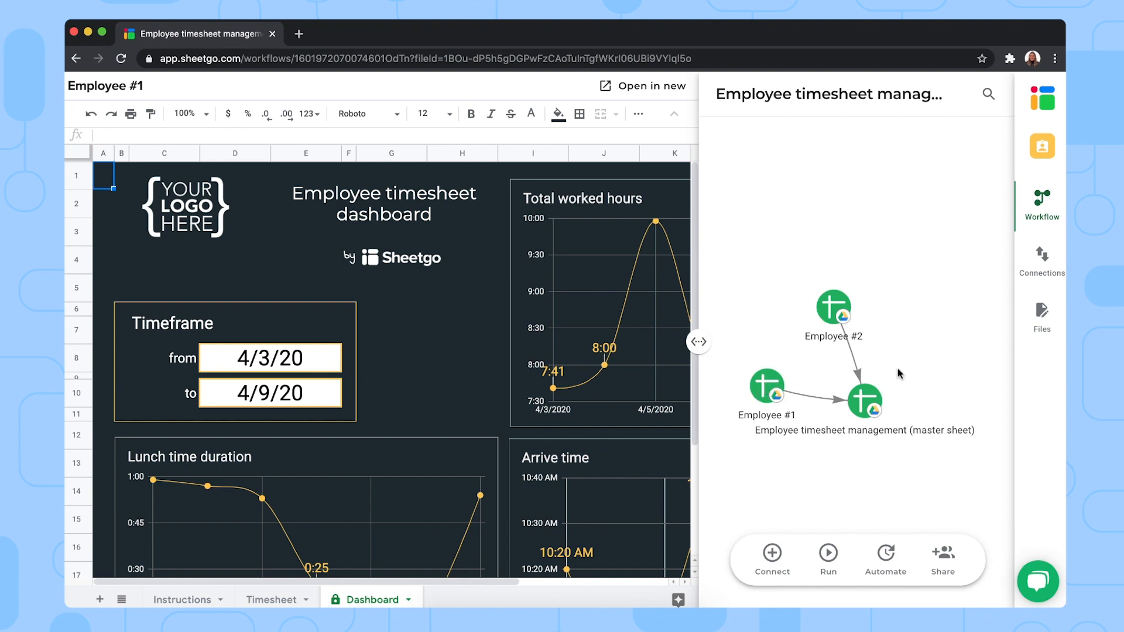
mouse_move(871, 437)
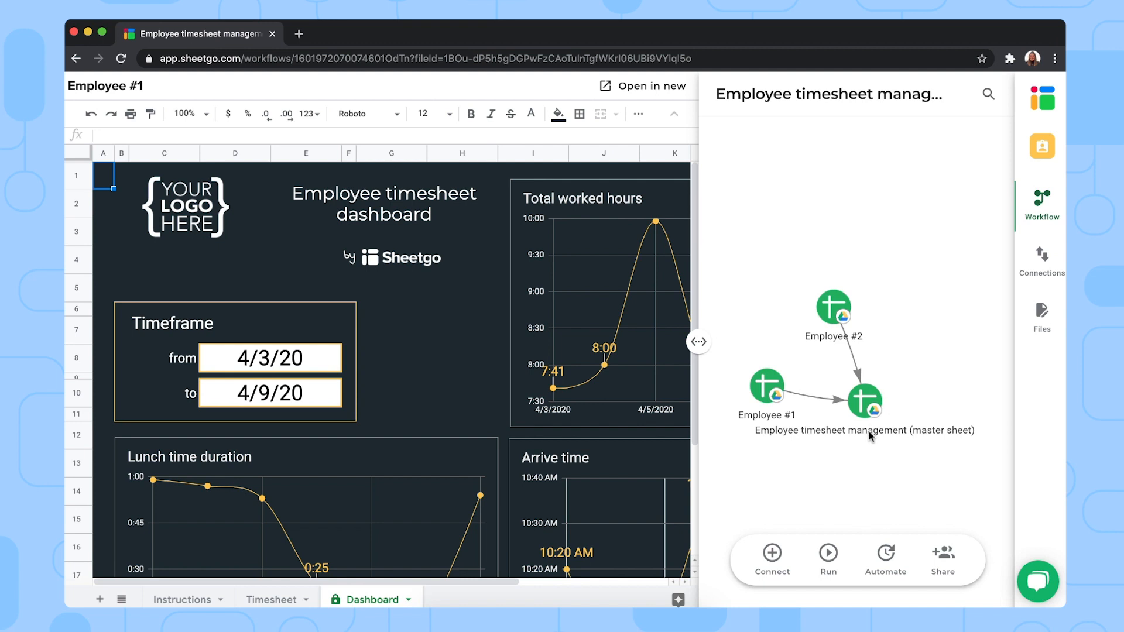
mouse_move(827, 552)
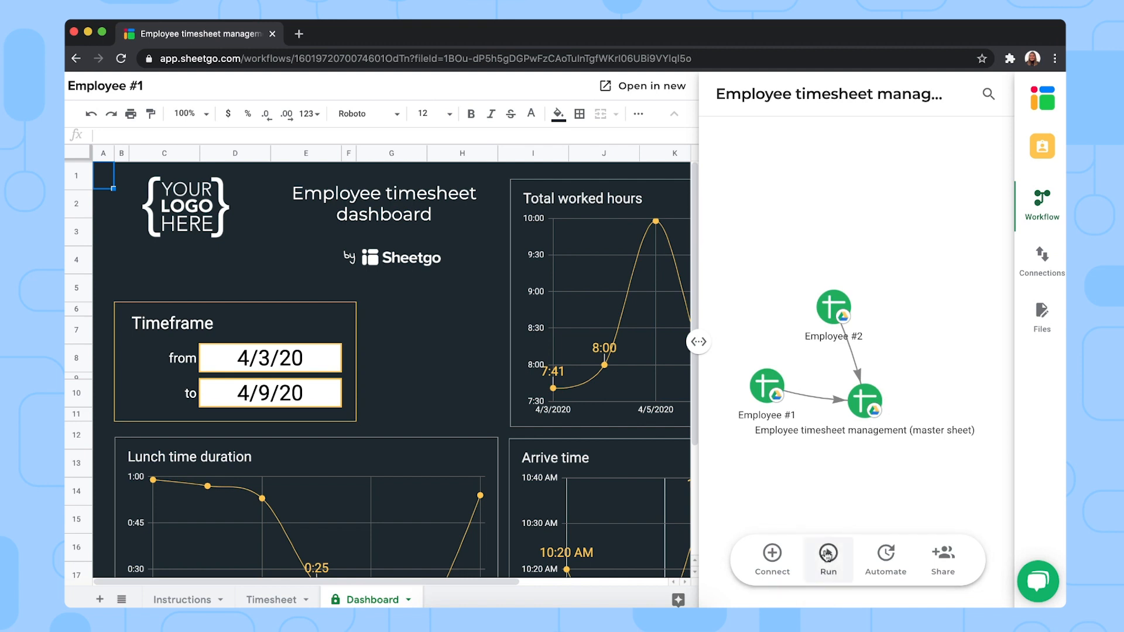
mouse_move(827, 558)
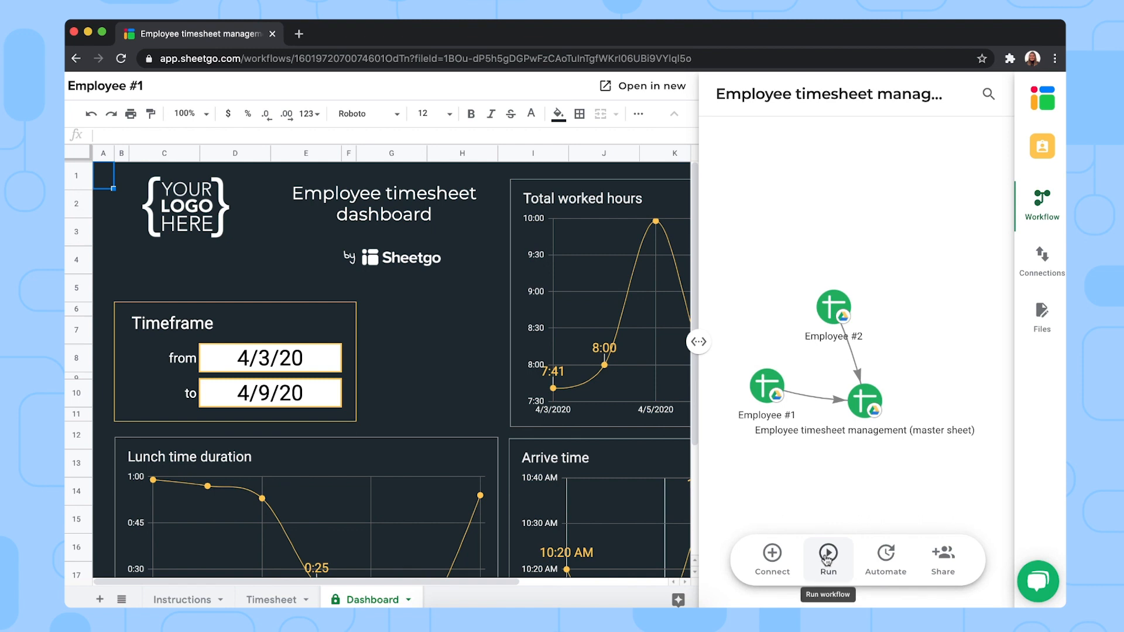